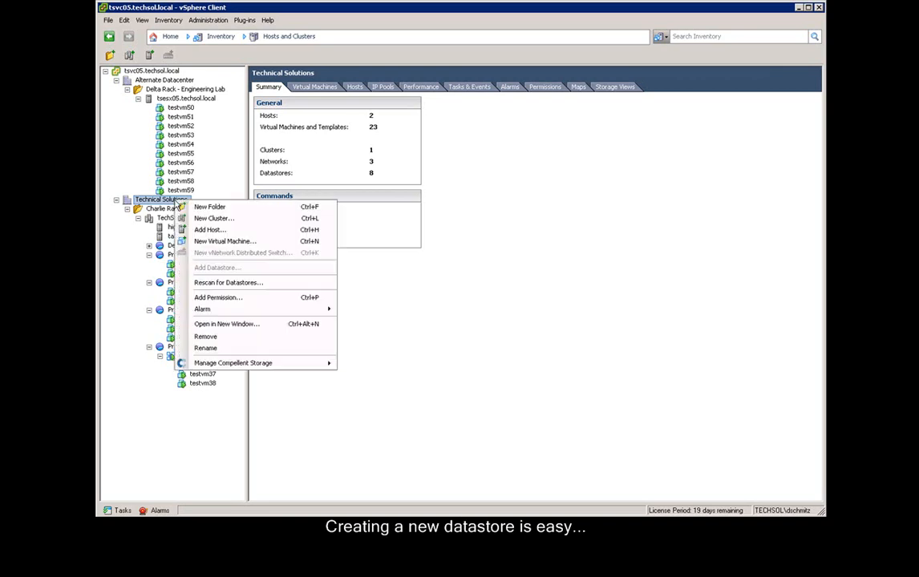
{"action": "mouse_move", "coordinate": [232, 363]}
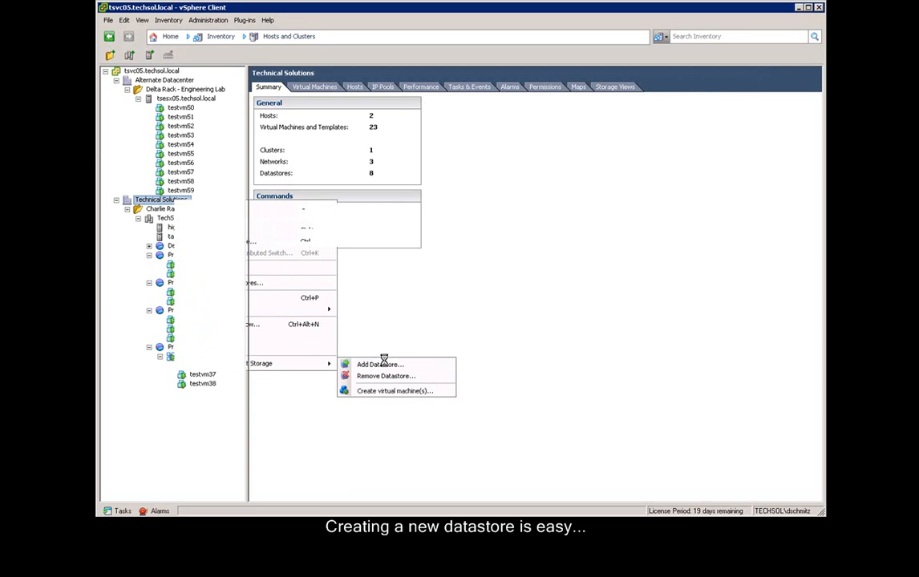
Start an Add Datastore wizard for Technical Solutions on SC4, presenting a new volume to both hosts.
{"action": "left_click", "coordinate": [377, 364]}
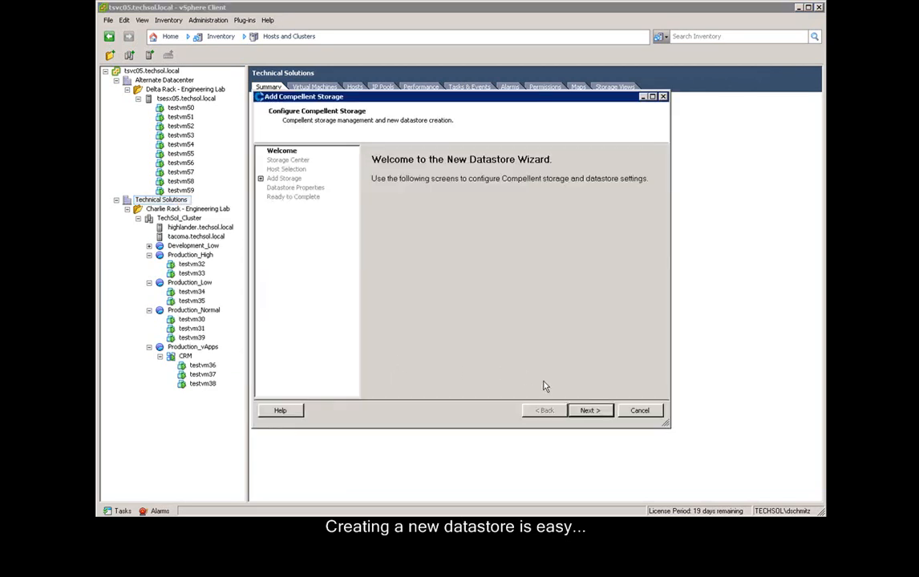
{"action": "left_click", "coordinate": [589, 411]}
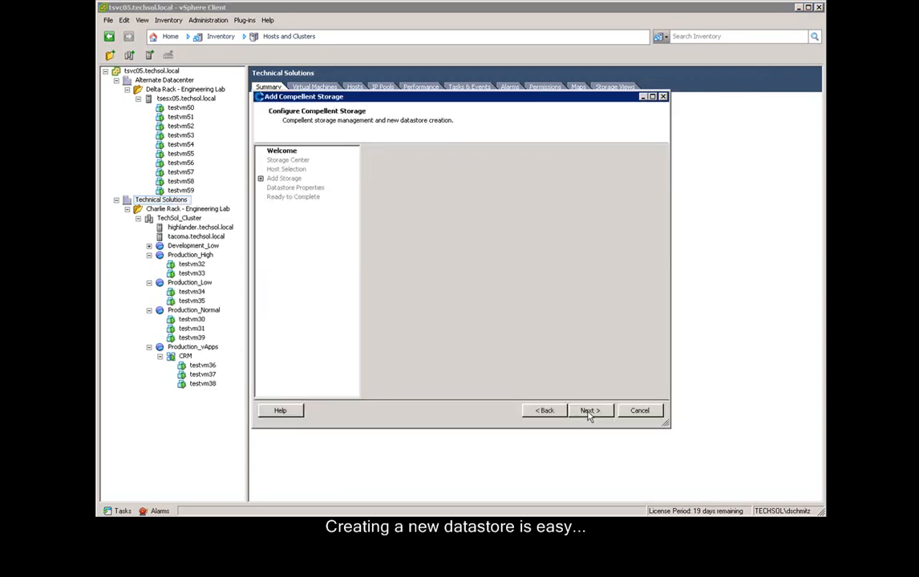
{"action": "left_click", "coordinate": [590, 411]}
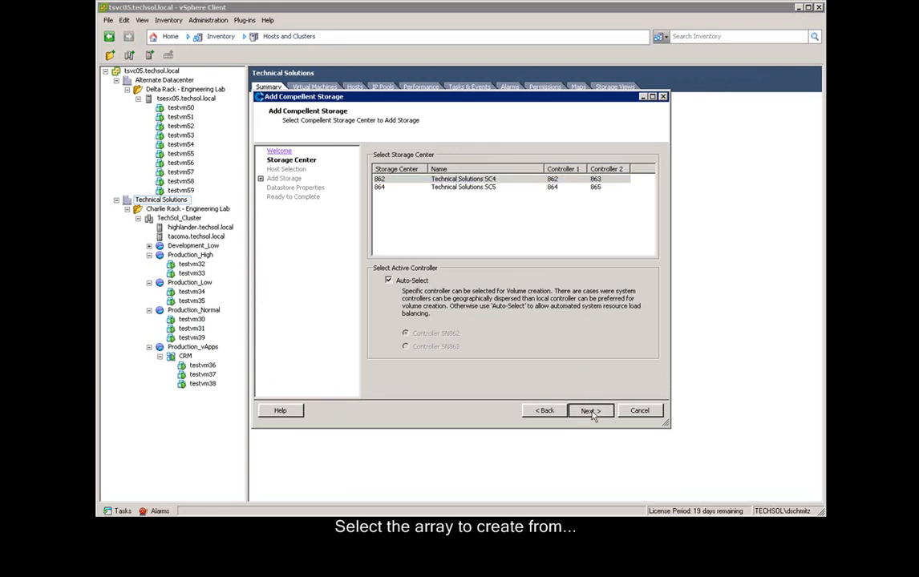
{"action": "left_click", "coordinate": [590, 410]}
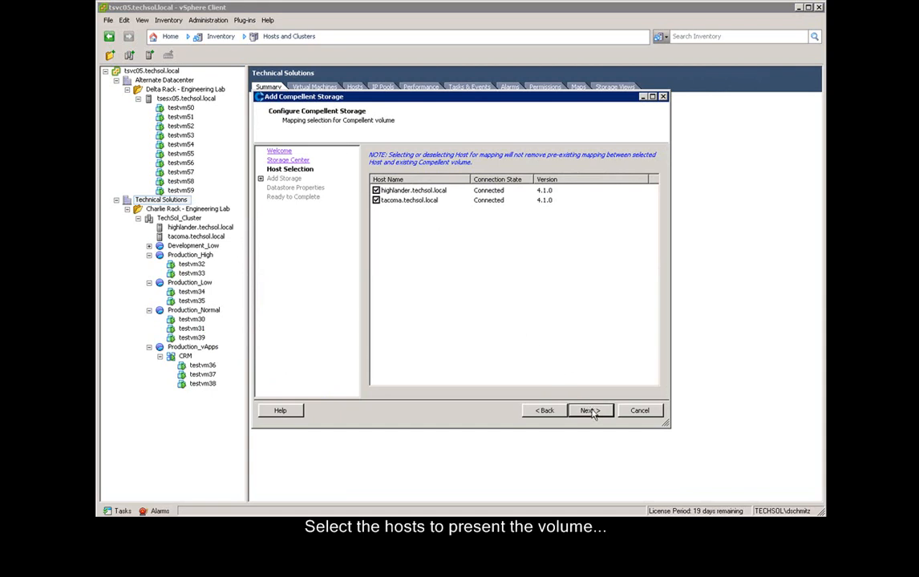
{"action": "left_click", "coordinate": [590, 410]}
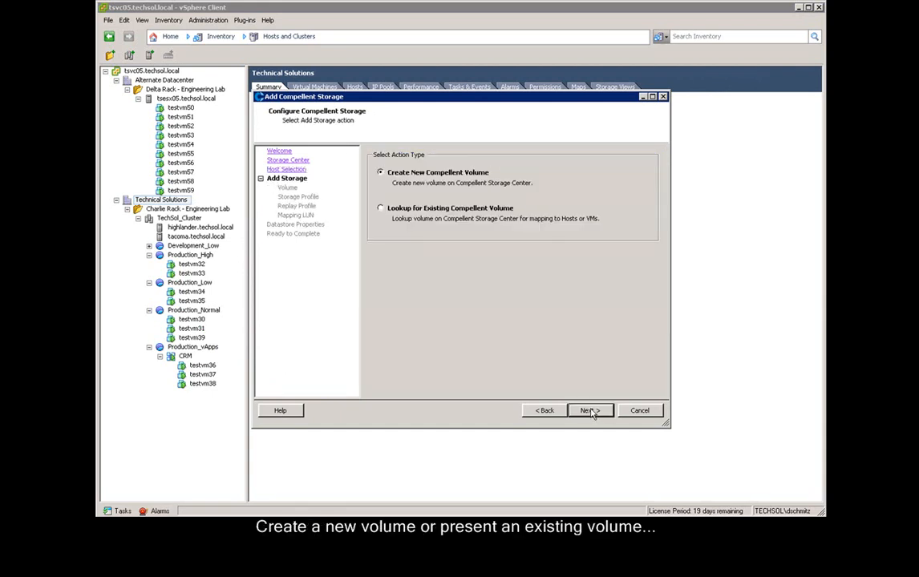
{"action": "mouse_move", "coordinate": [605, 425]}
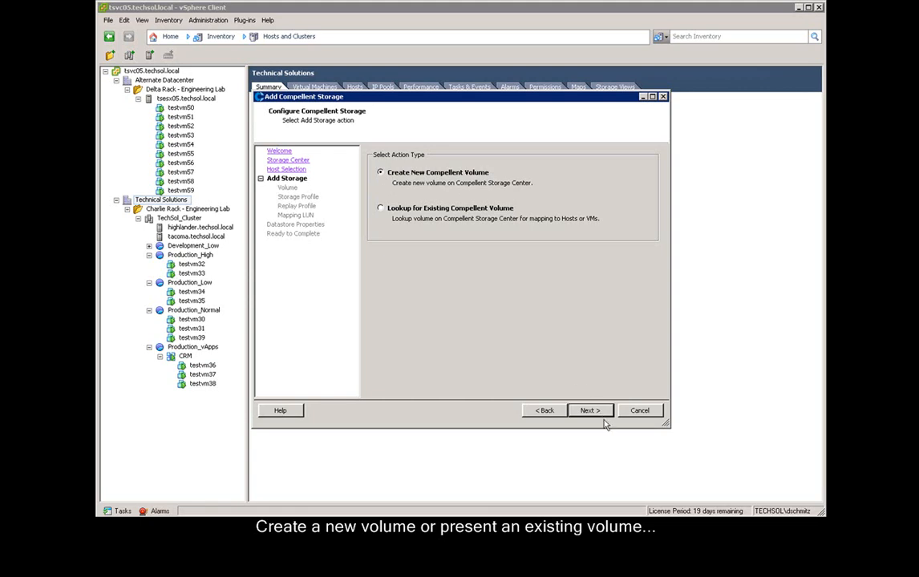
Name the new volume demo-vmfs-datastore, 750 GB, placed in the VMware_Clus3 folder.
{"action": "left_click", "coordinate": [589, 409]}
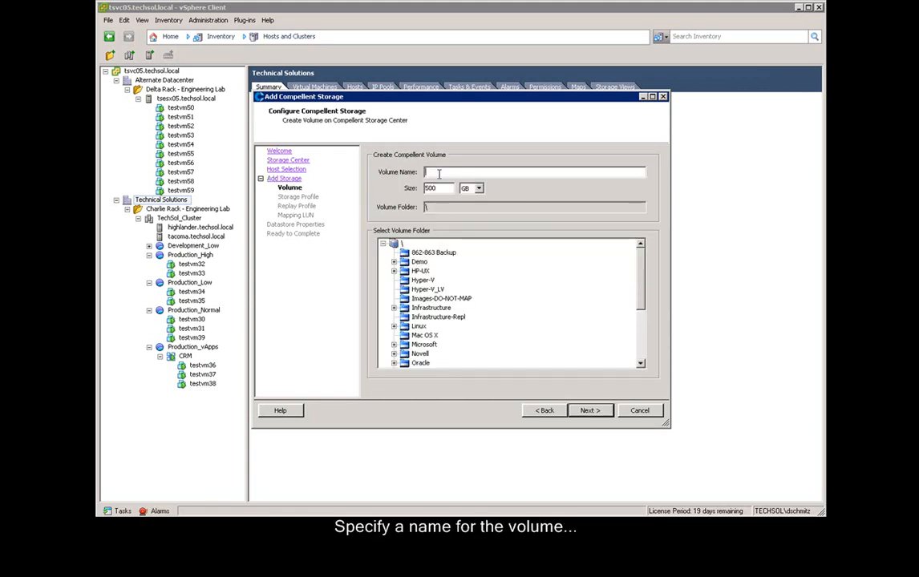
{"action": "type", "text": "demo-vmfs-datastore"}
{"action": "left_click", "coordinate": [438, 188]}
{"action": "type", "text": "750"}
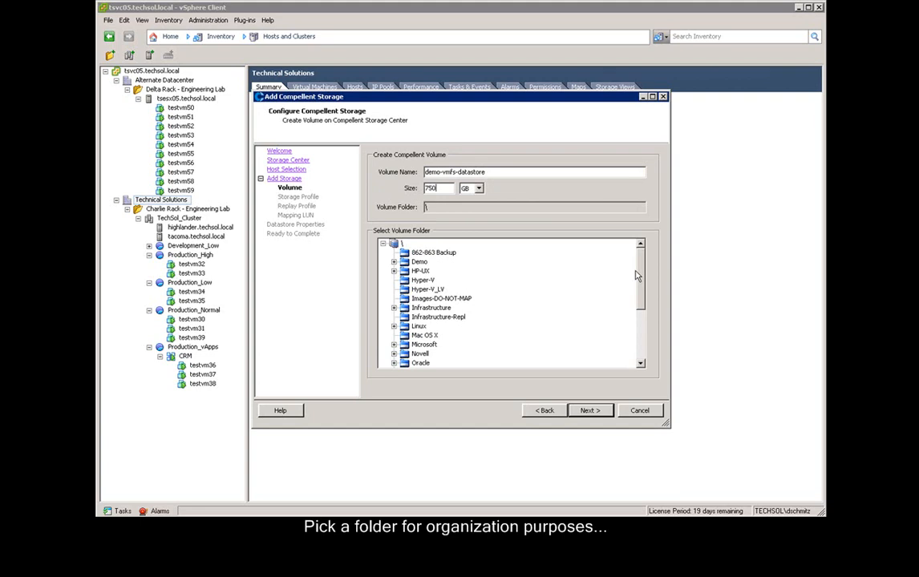
{"action": "left_click", "coordinate": [423, 335]}
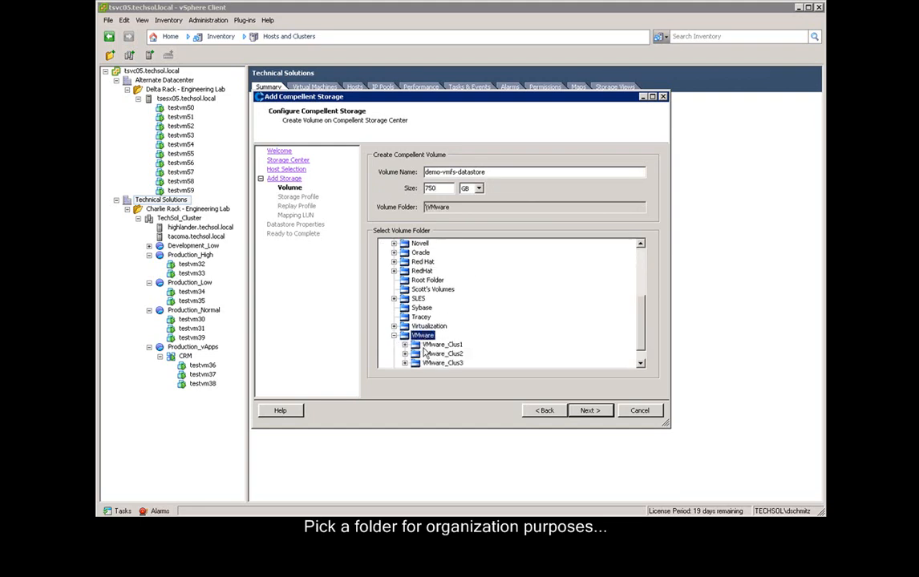
{"action": "left_click", "coordinate": [589, 410]}
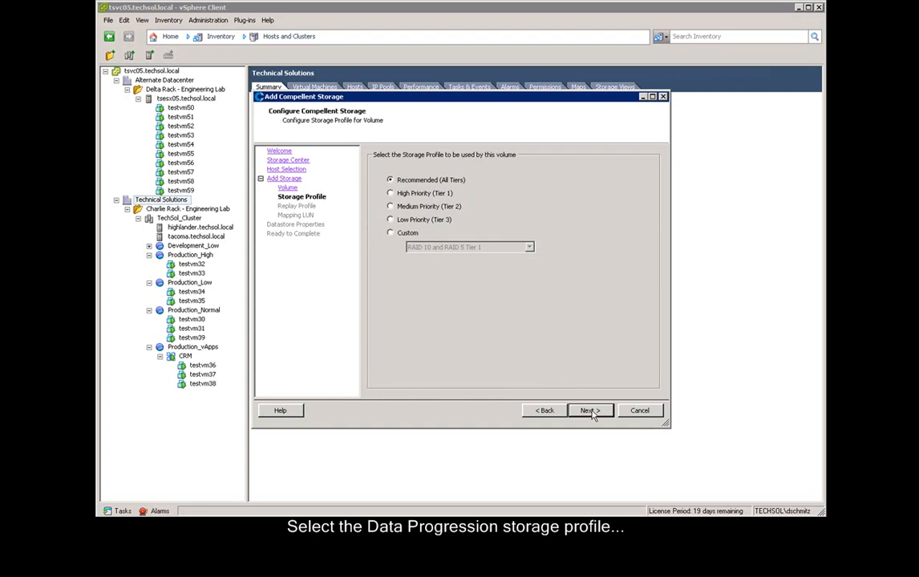
Keep the Recommended storage profile and select the ESX-Full-Schedule replay profile.
{"action": "left_click", "coordinate": [590, 410]}
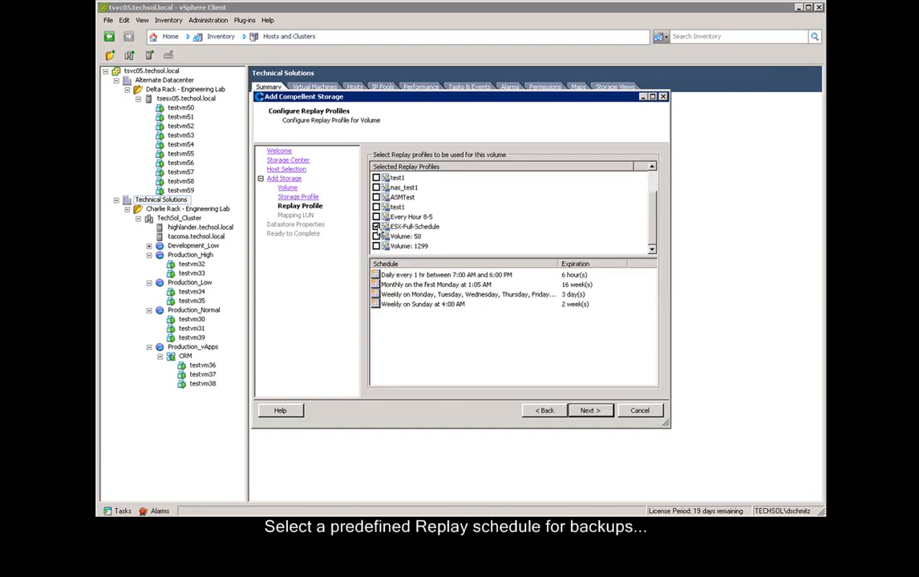
{"action": "left_click", "coordinate": [372, 226]}
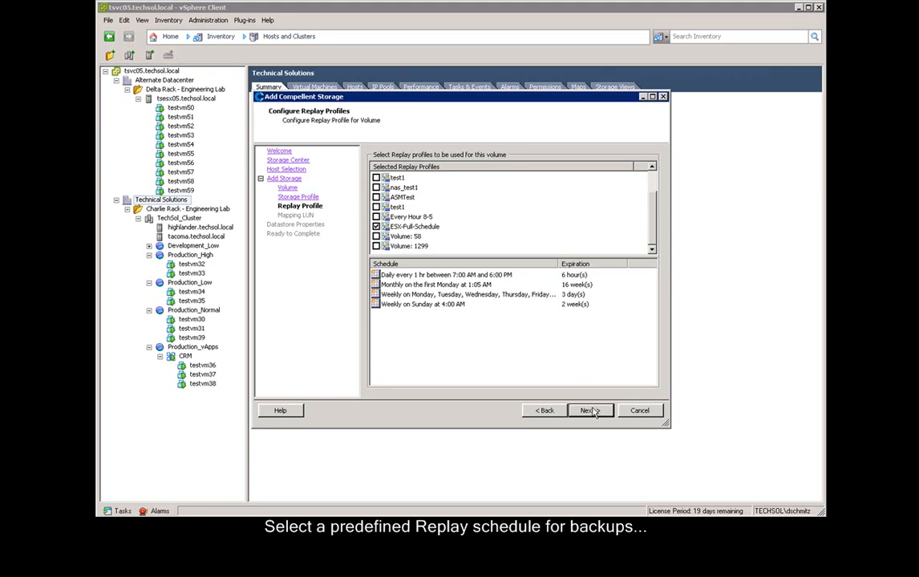
{"action": "left_click", "coordinate": [590, 410]}
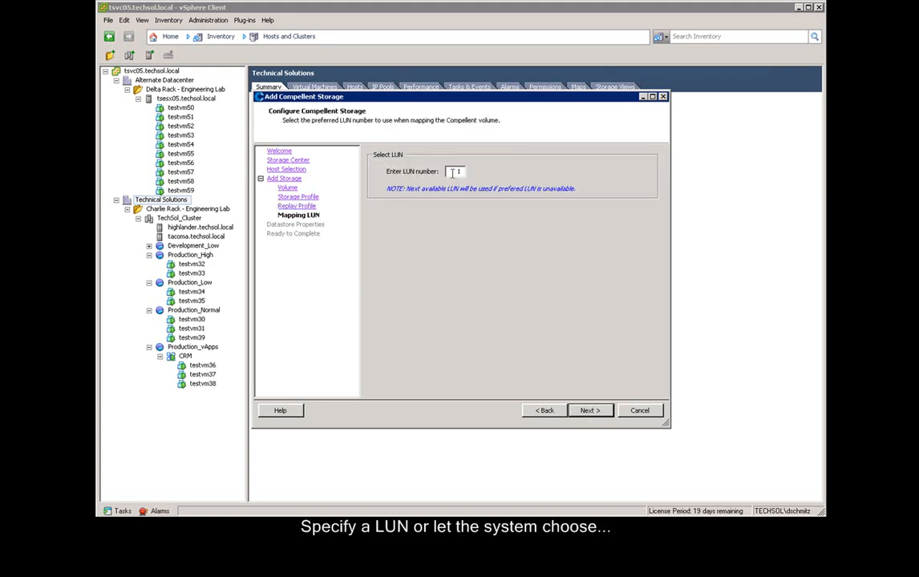
Set preferred LUN 75, keep the 512 GB / 2 MB block size, and finish the datastore.
{"action": "type", "text": "75"}
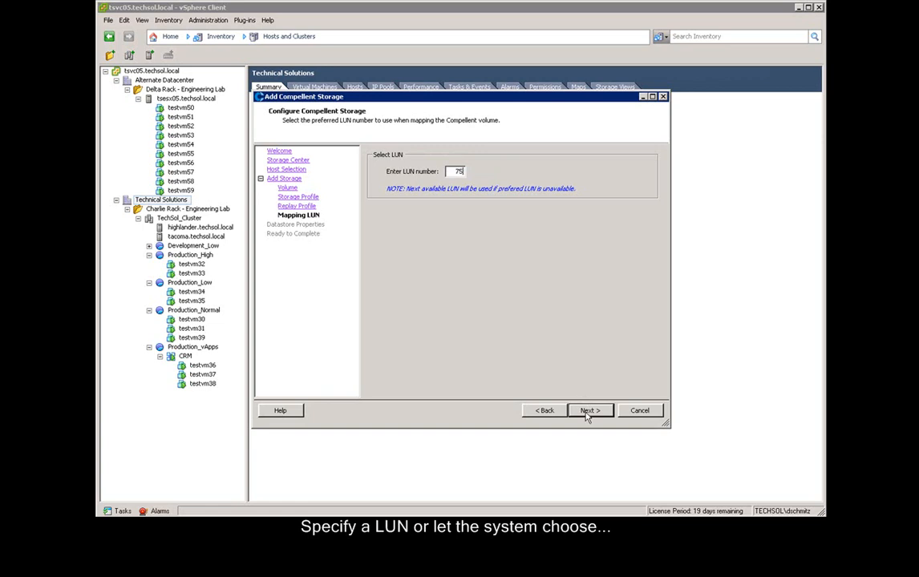
{"action": "left_click", "coordinate": [589, 410]}
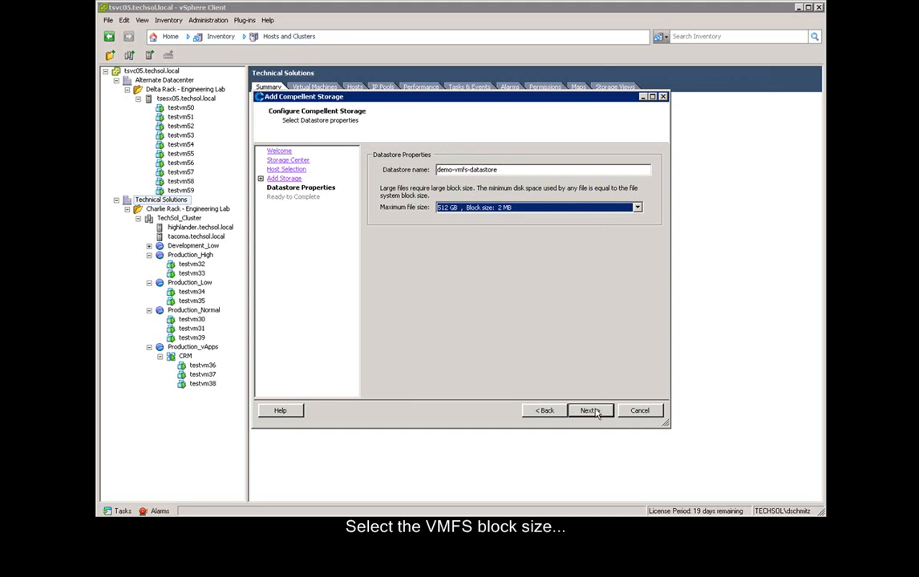
{"action": "left_click", "coordinate": [589, 410]}
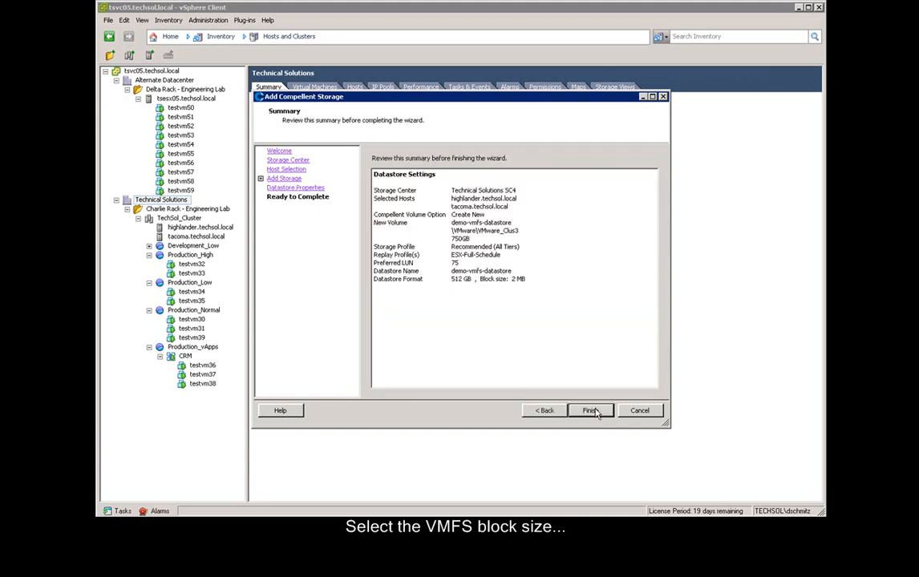
{"action": "left_click", "coordinate": [590, 409]}
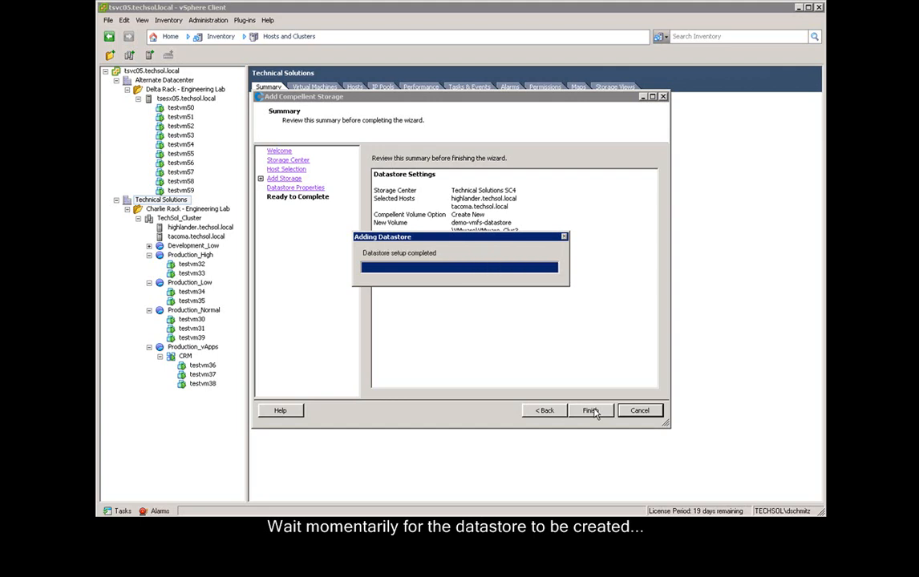
{"action": "left_click", "coordinate": [591, 411]}
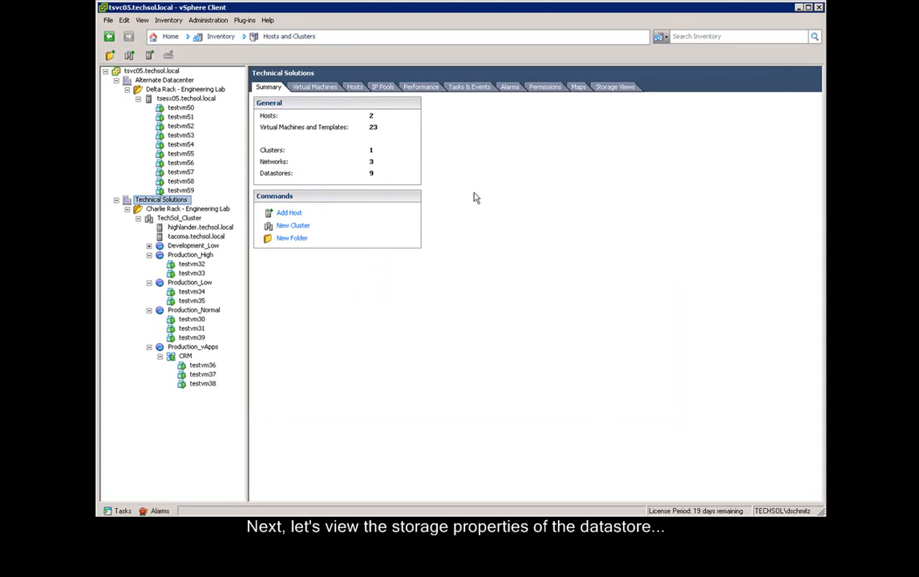
Open demo-vmfs-datastore's volume properties from the datastores inventory and view its usage statistics.
{"action": "left_click", "coordinate": [178, 38]}
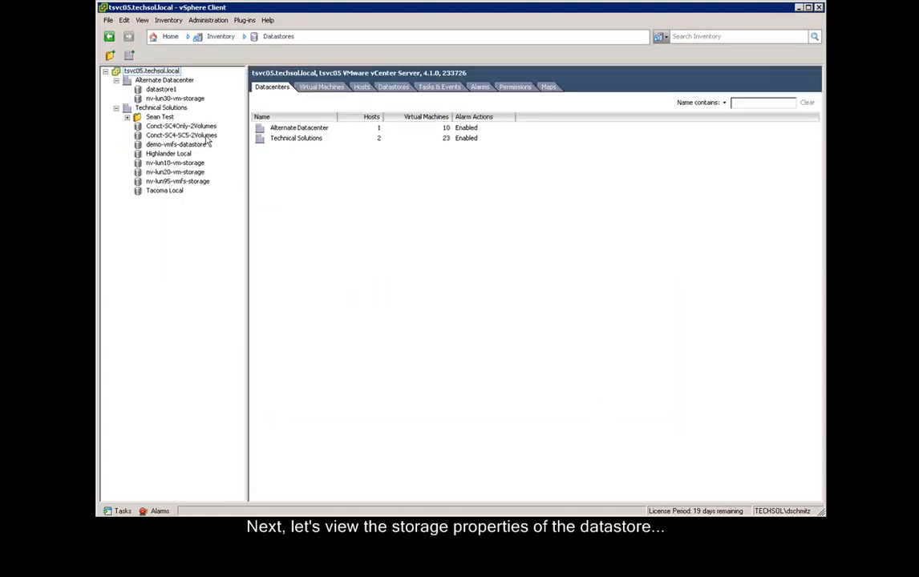
{"action": "left_click", "coordinate": [177, 145]}
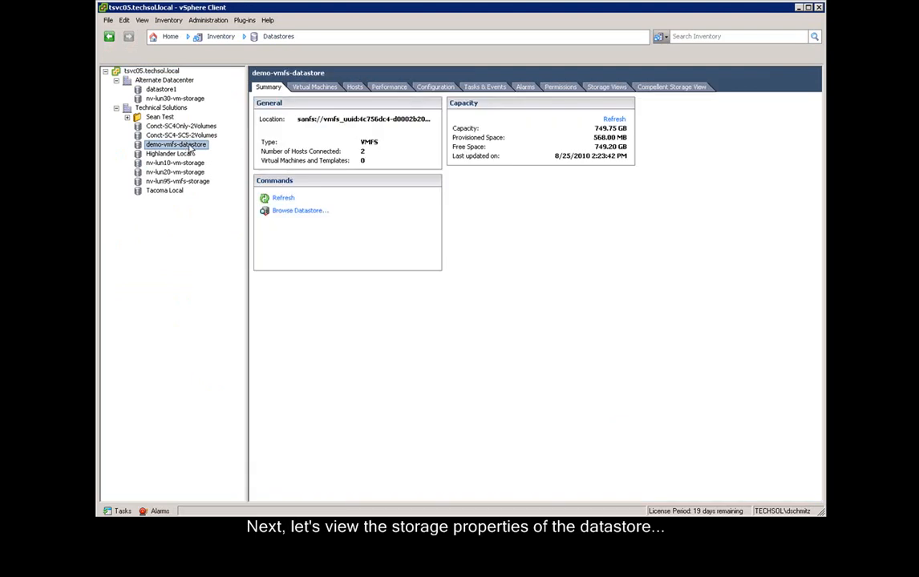
{"action": "right_click", "coordinate": [168, 144]}
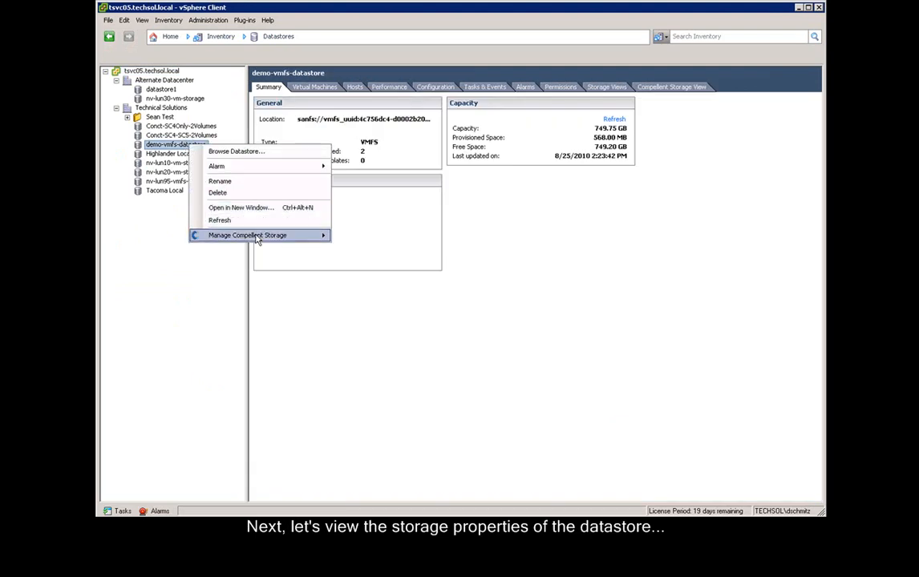
{"action": "mouse_move", "coordinate": [247, 235]}
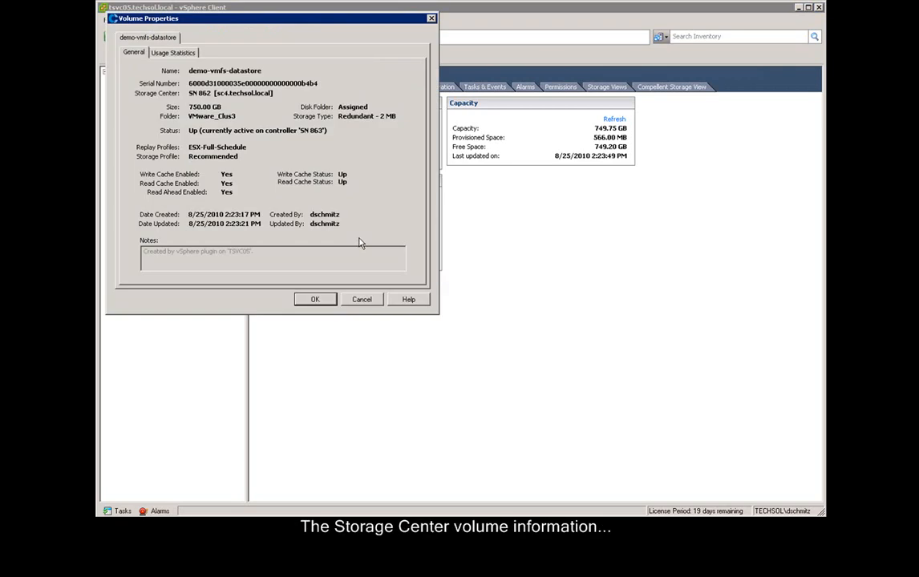
{"action": "mouse_move", "coordinate": [260, 163]}
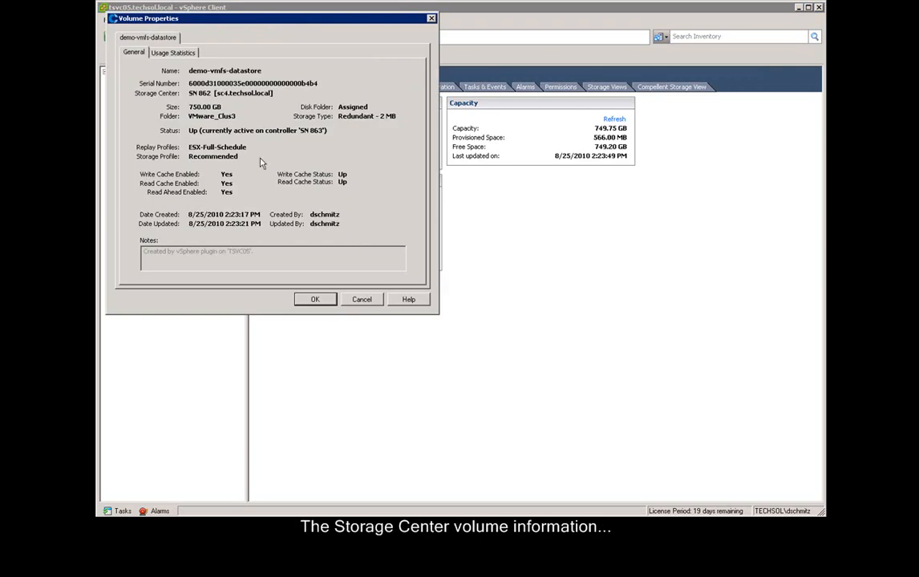
{"action": "left_click", "coordinate": [174, 53]}
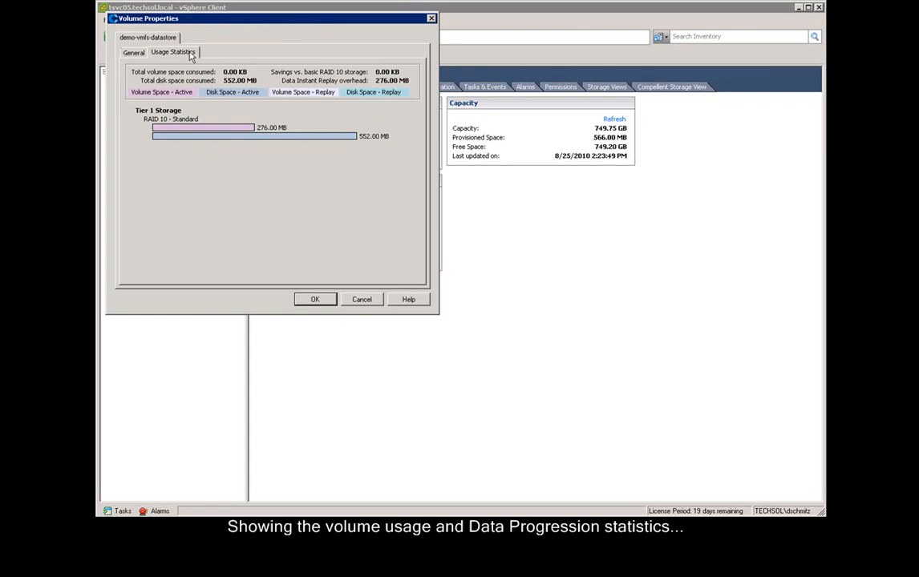
{"action": "mouse_move", "coordinate": [302, 233]}
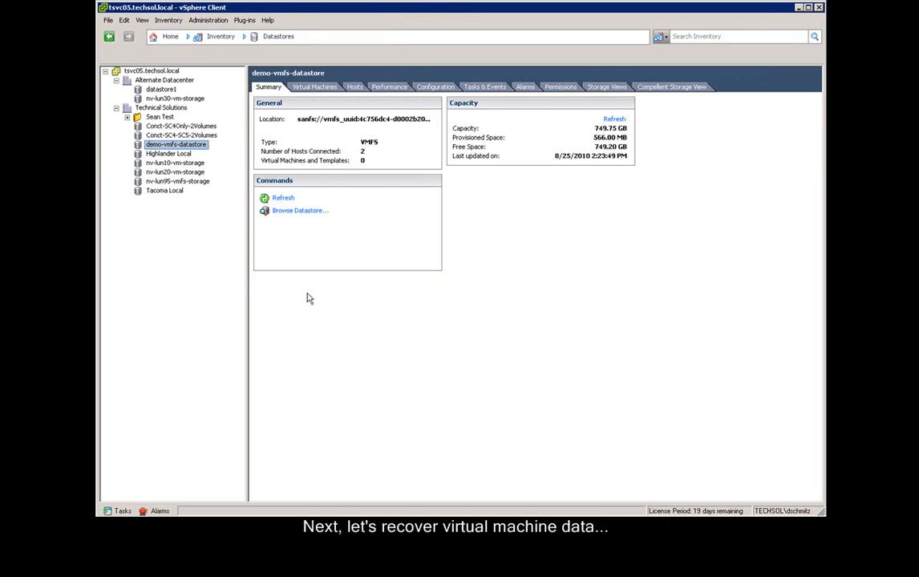
{"action": "mouse_move", "coordinate": [187, 163]}
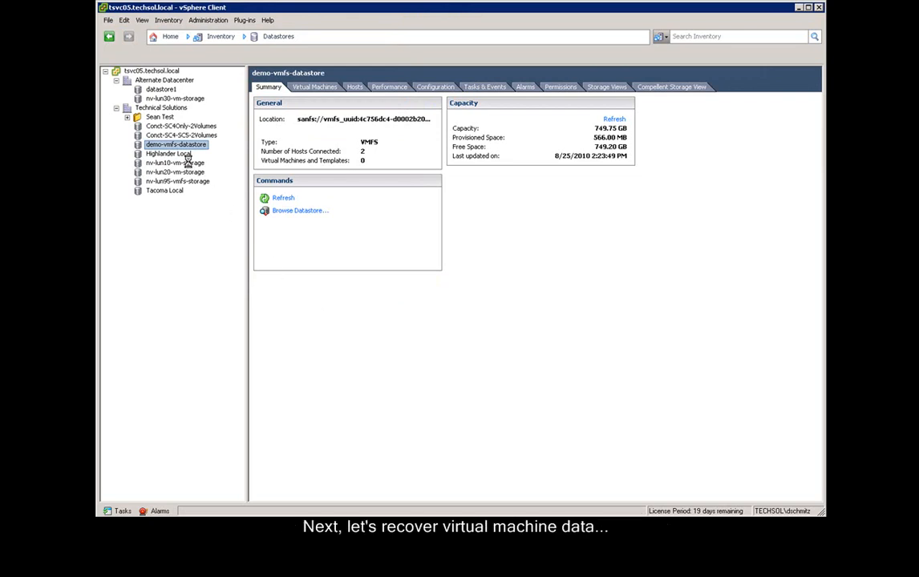
Recover VM data for nv-lun10-vm-storage from its 8/25/2010 2:00:03 PM replay.
{"action": "left_click", "coordinate": [165, 162]}
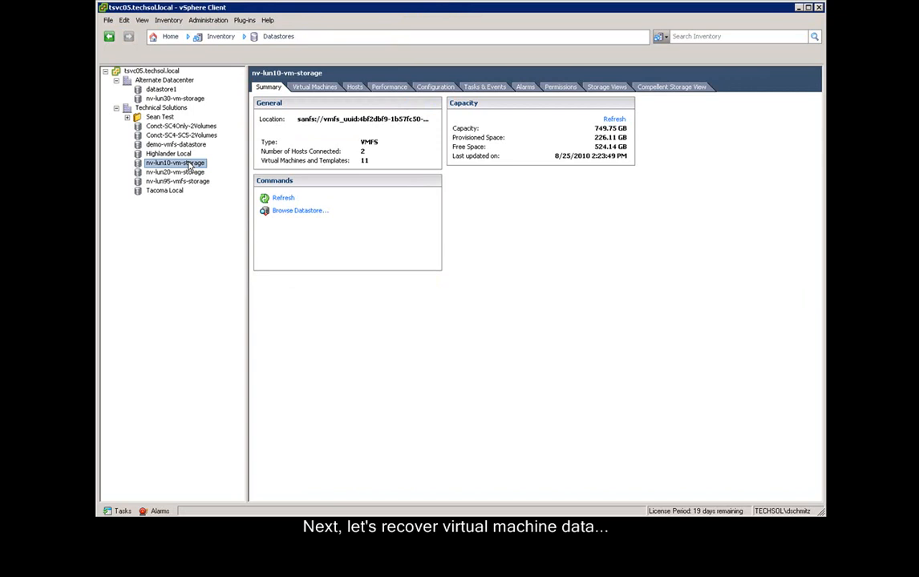
{"action": "right_click", "coordinate": [168, 163]}
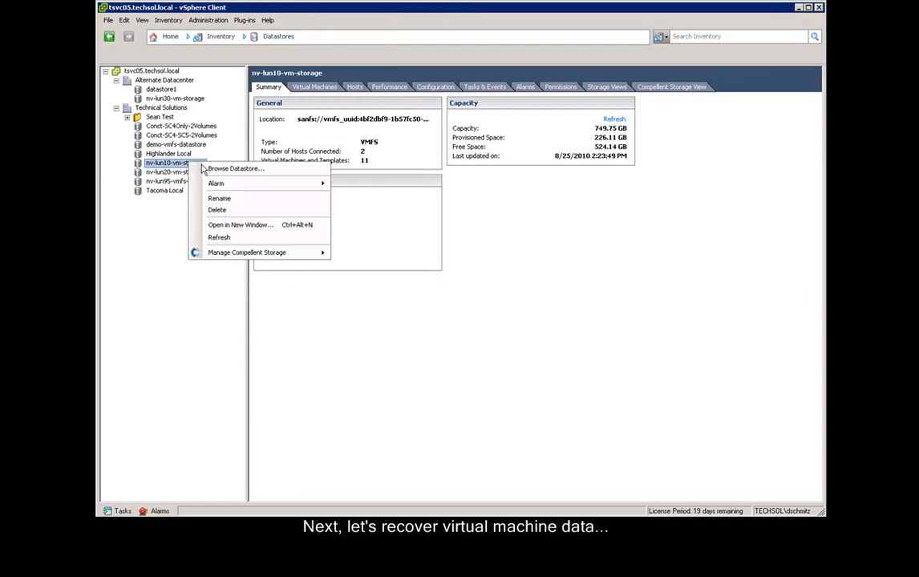
{"action": "mouse_move", "coordinate": [246, 253]}
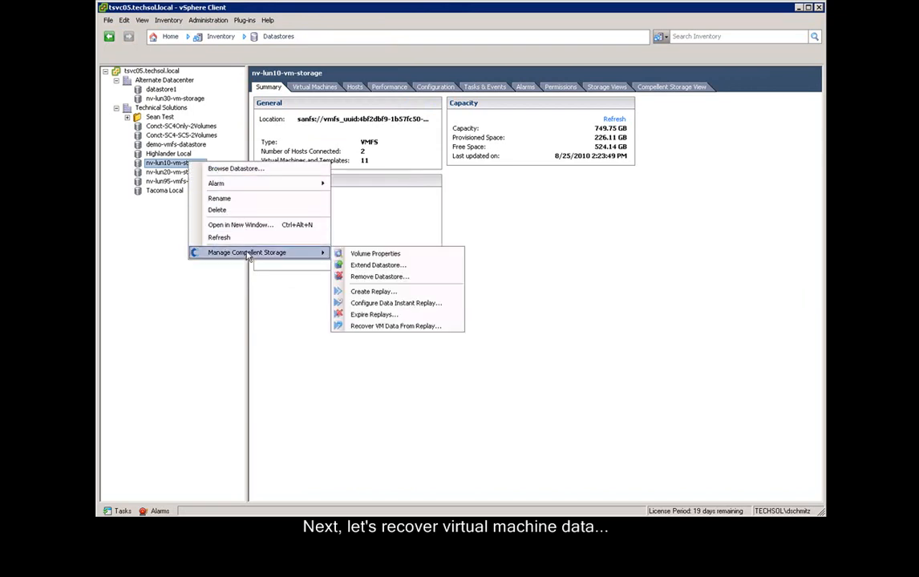
{"action": "mouse_move", "coordinate": [398, 303]}
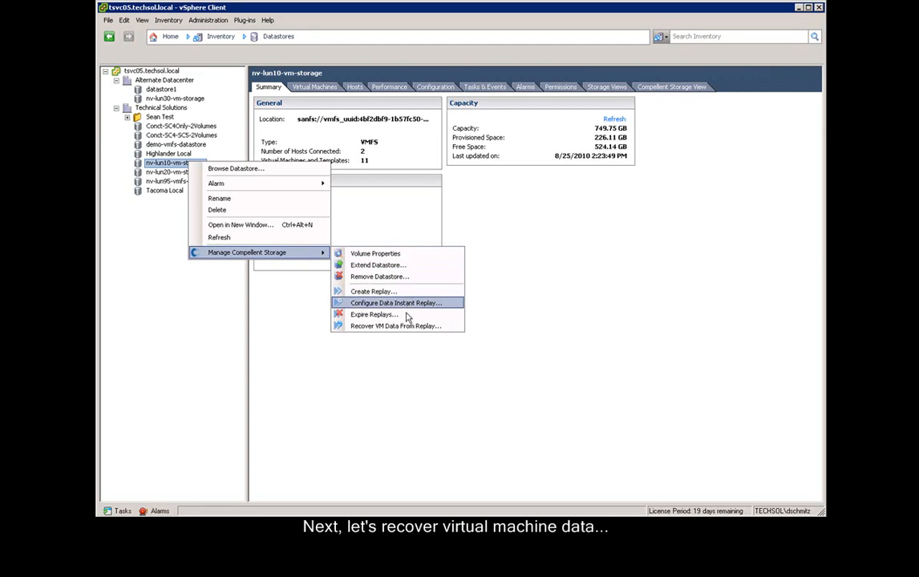
{"action": "mouse_move", "coordinate": [410, 326]}
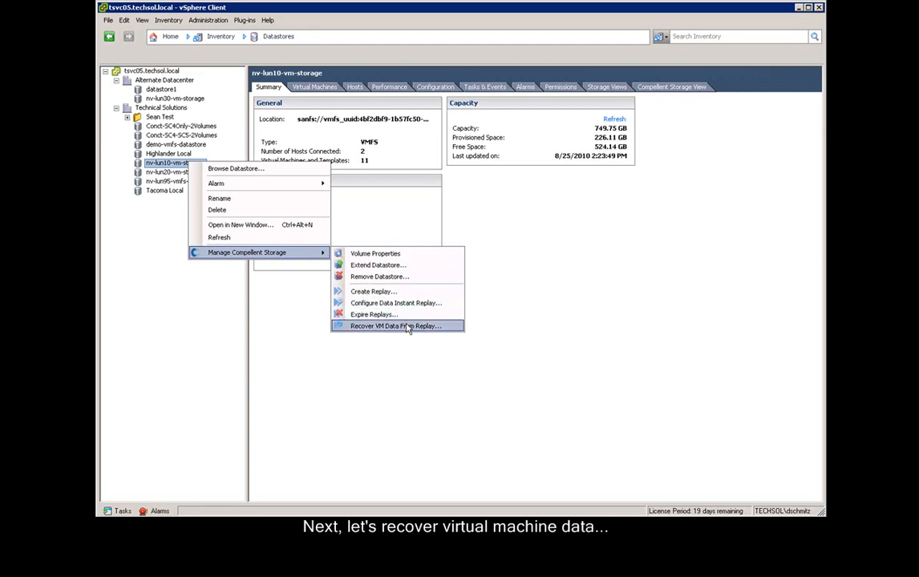
{"action": "left_click", "coordinate": [397, 326]}
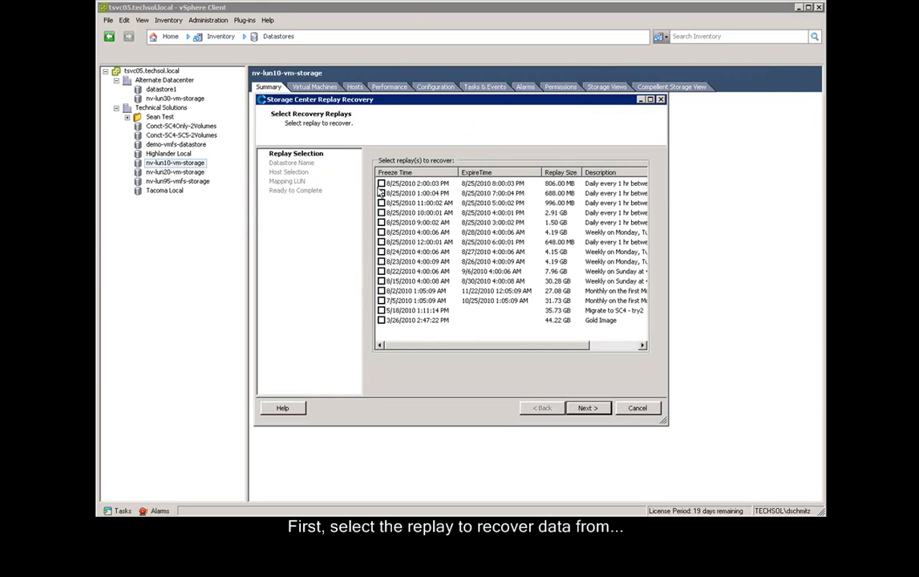
{"action": "left_click", "coordinate": [378, 195]}
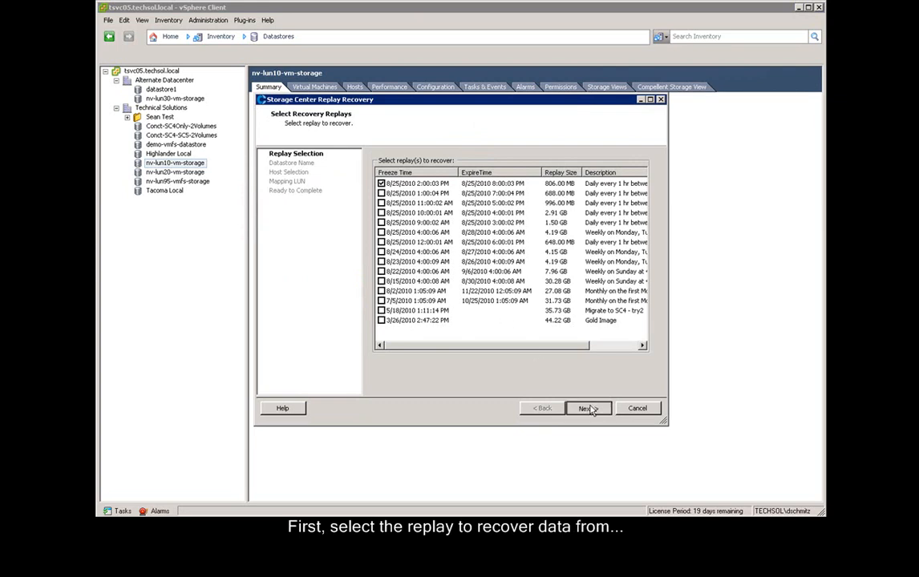
{"action": "left_click", "coordinate": [585, 408]}
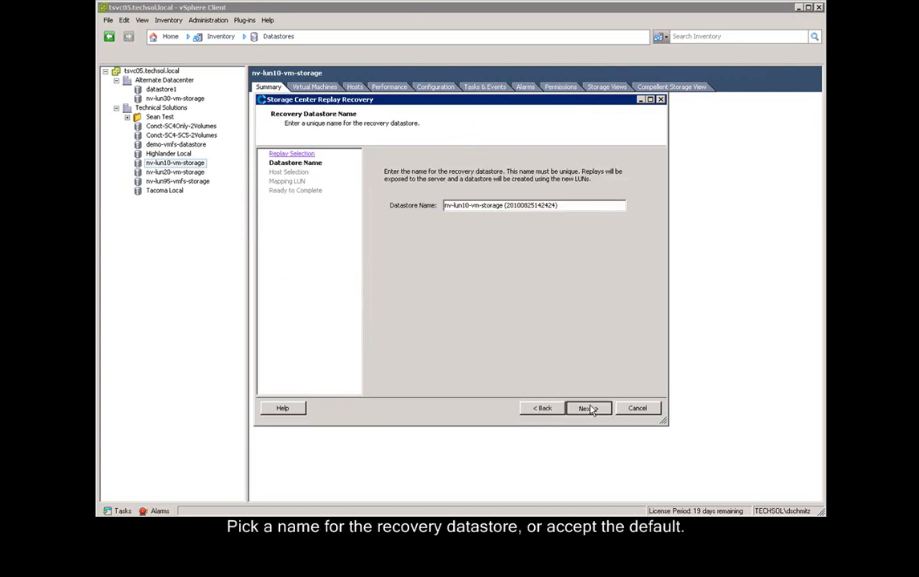
Keep the default recovery name, map to highlander.techsol.local at LUN 76, and create it.
{"action": "left_click", "coordinate": [587, 408]}
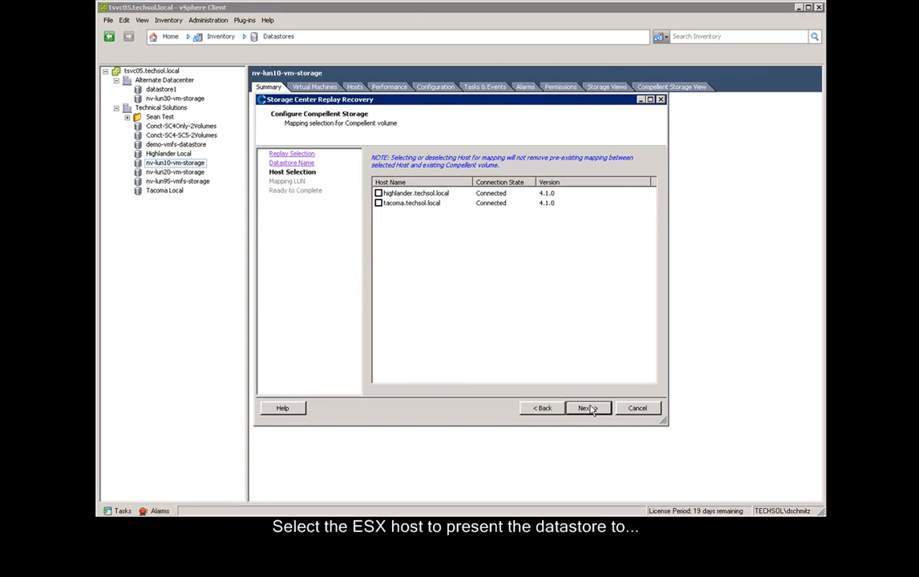
{"action": "left_click", "coordinate": [372, 192]}
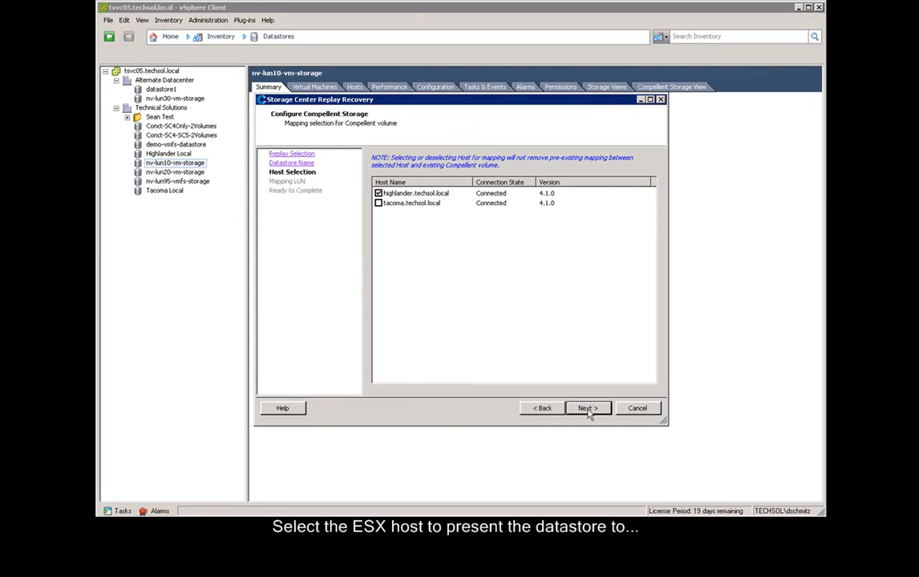
{"action": "left_click", "coordinate": [588, 408]}
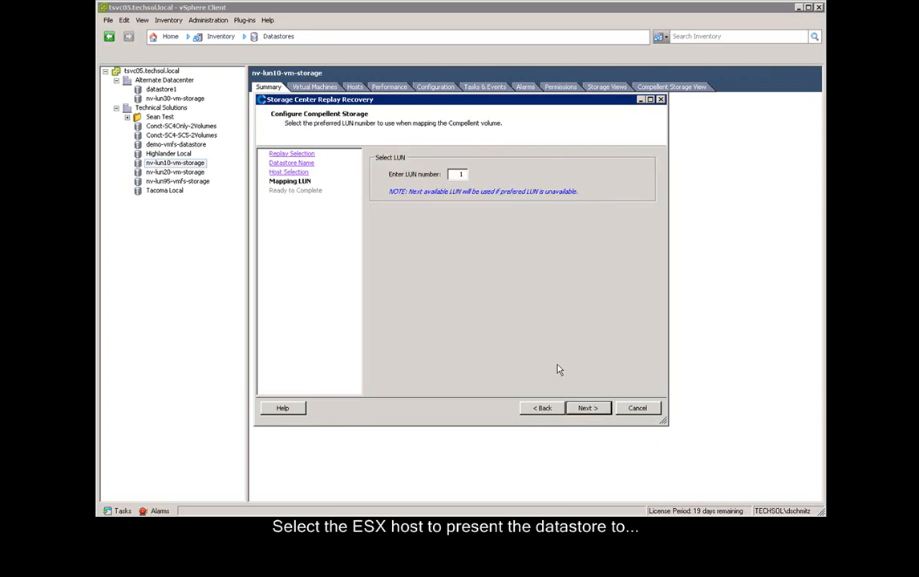
{"action": "type", "text": "76"}
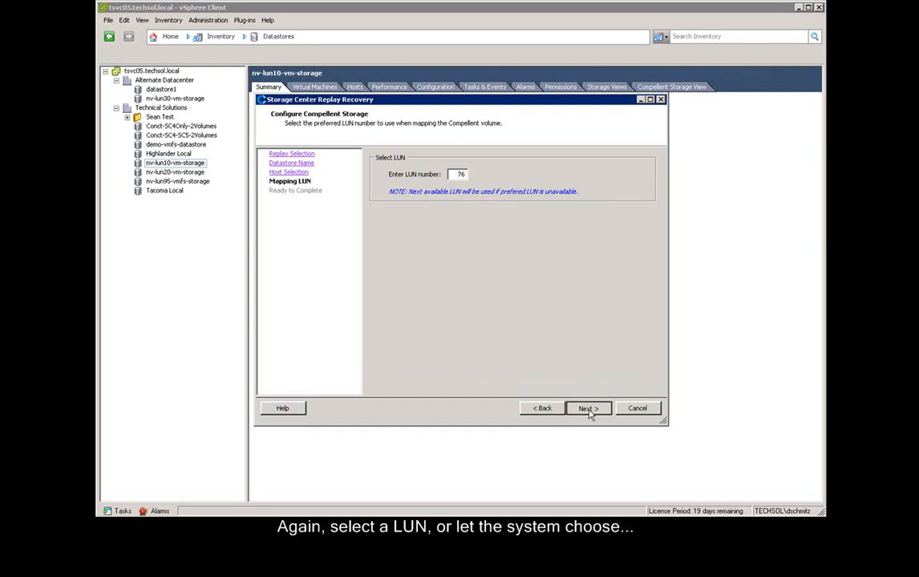
{"action": "left_click", "coordinate": [587, 408]}
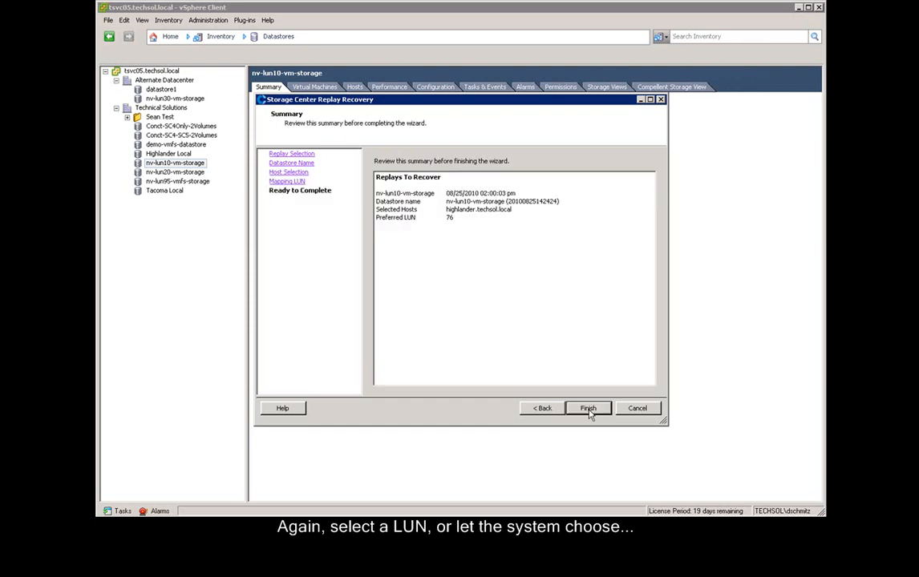
{"action": "left_click", "coordinate": [588, 408]}
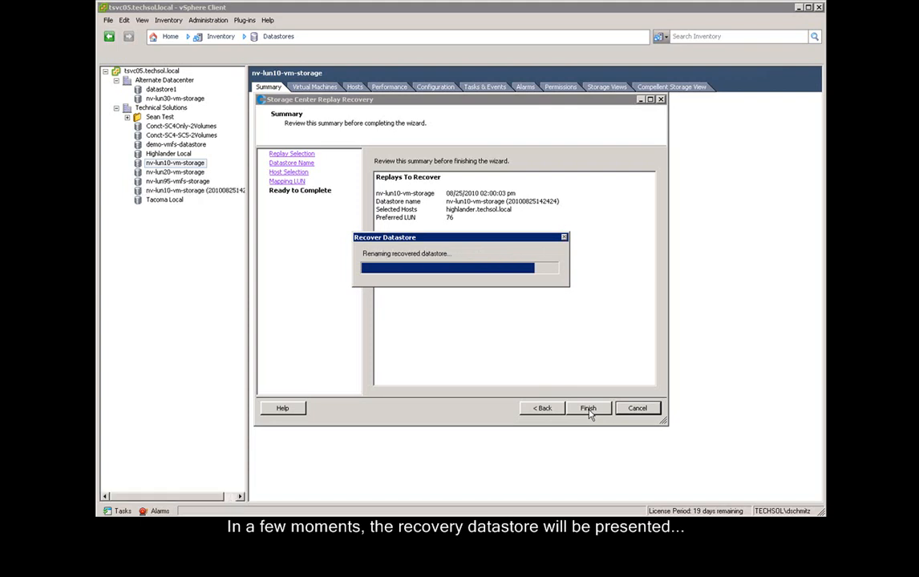
{"action": "left_click", "coordinate": [588, 408]}
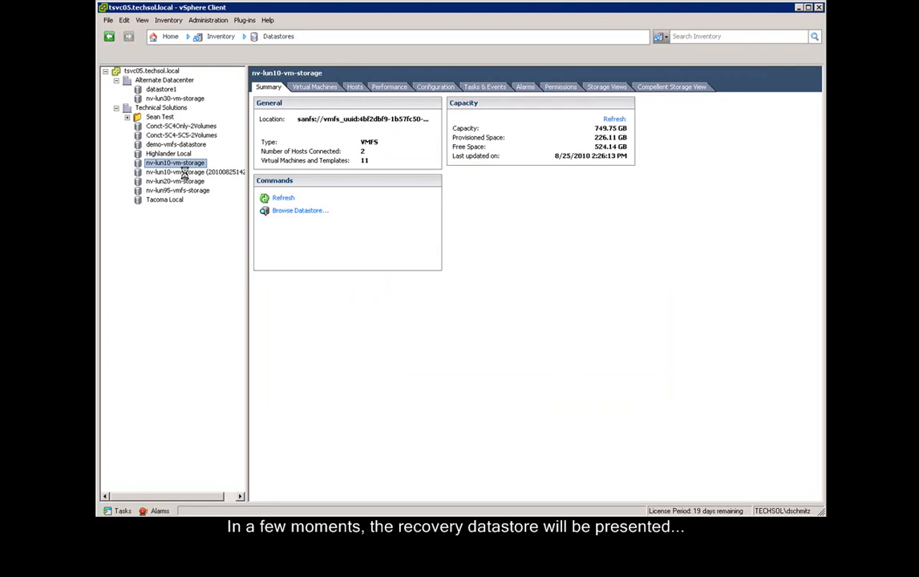
{"action": "left_click", "coordinate": [192, 171]}
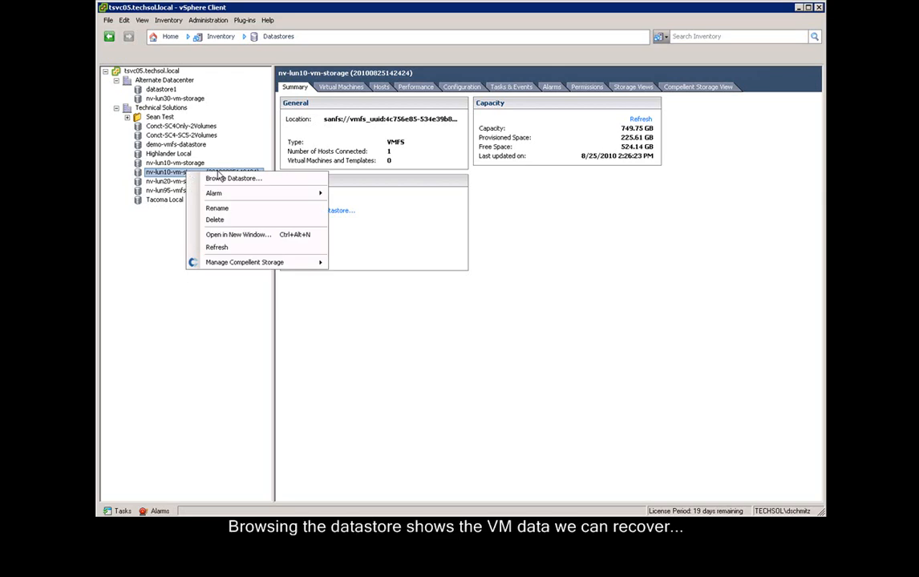
{"action": "left_click", "coordinate": [227, 178]}
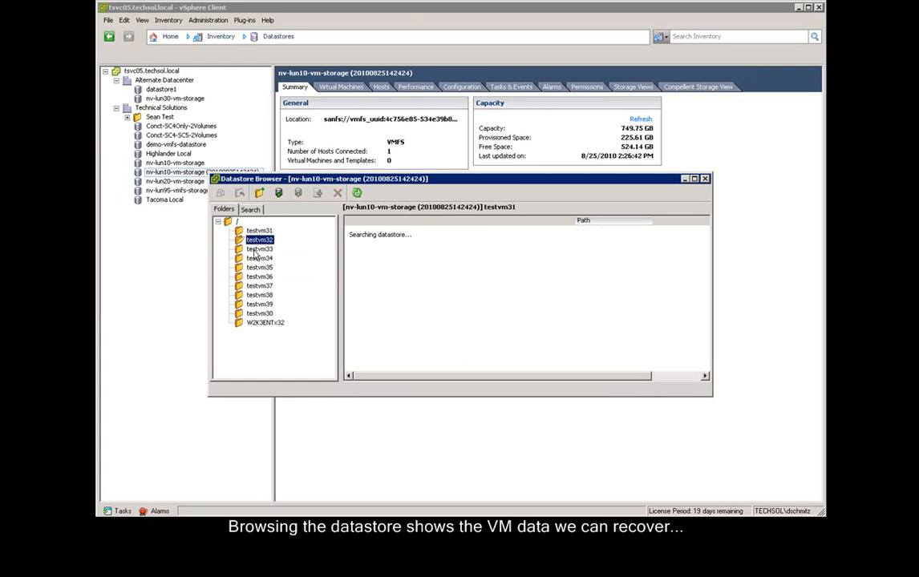
{"action": "left_click", "coordinate": [259, 249]}
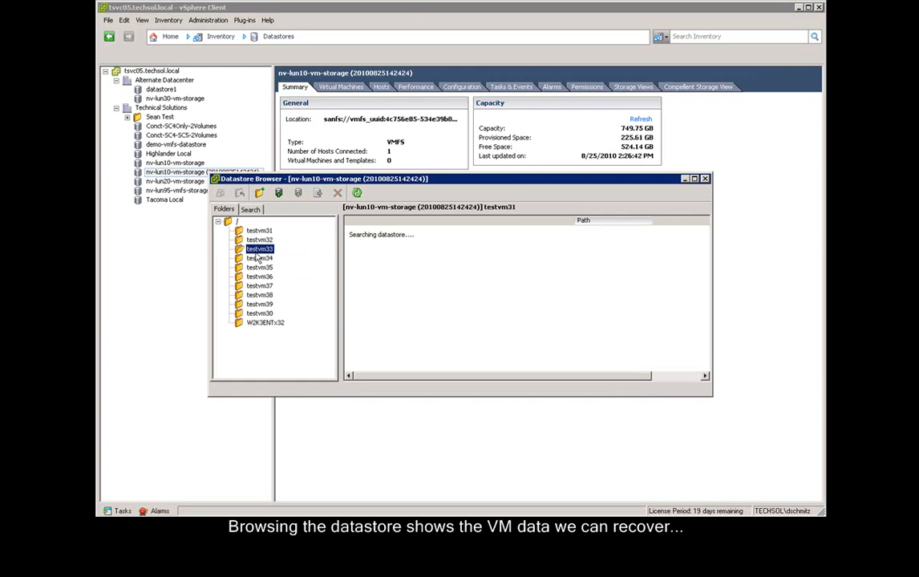
{"action": "left_click", "coordinate": [259, 249]}
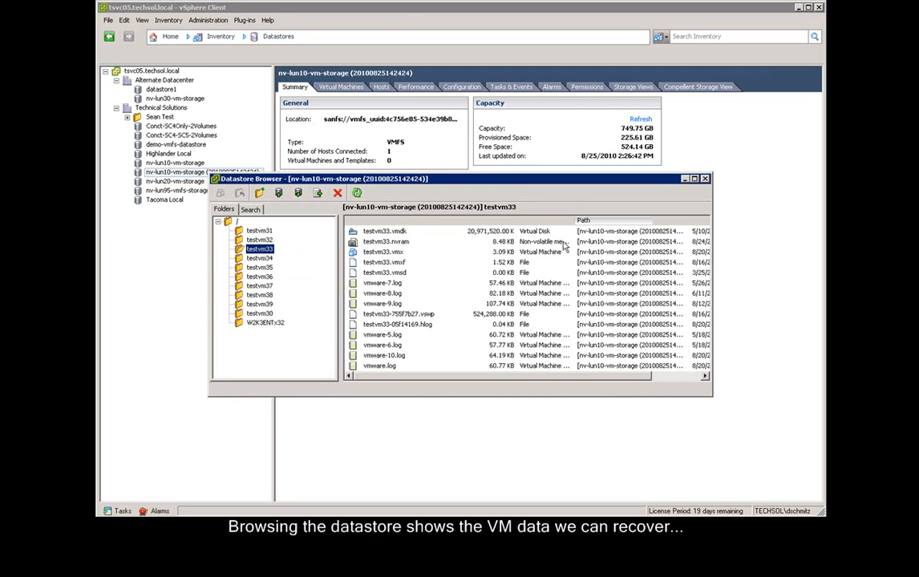
{"action": "mouse_move", "coordinate": [706, 180]}
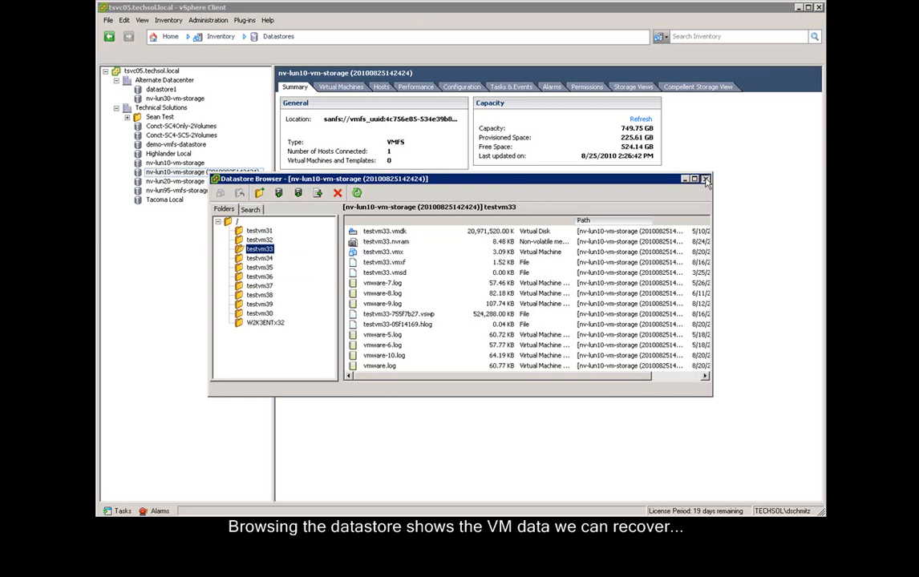
{"action": "left_click", "coordinate": [705, 180]}
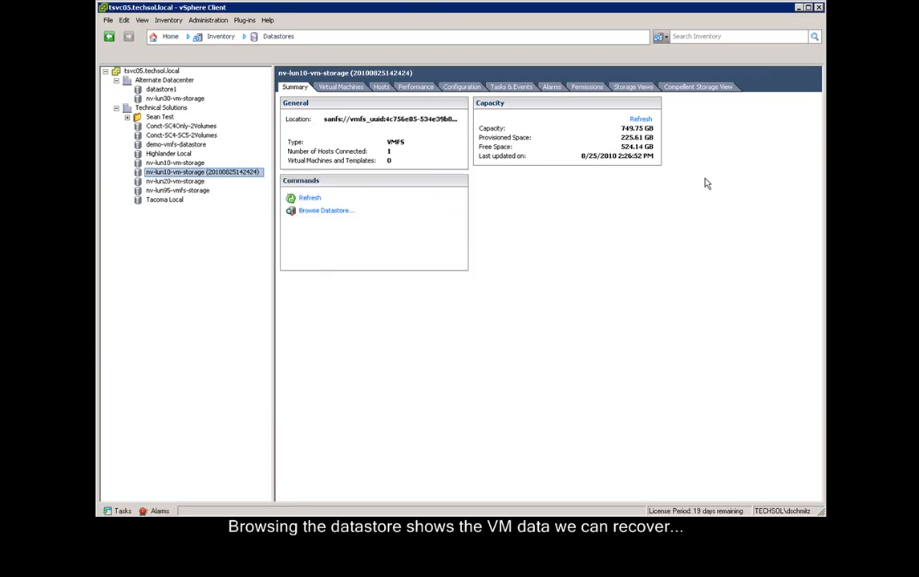
{"action": "mouse_move", "coordinate": [191, 172]}
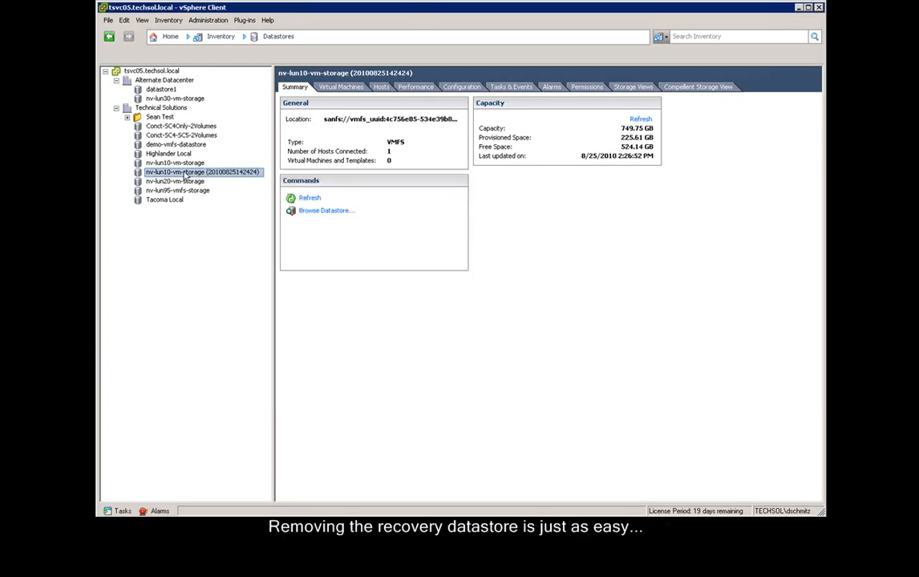
{"action": "right_click", "coordinate": [192, 172]}
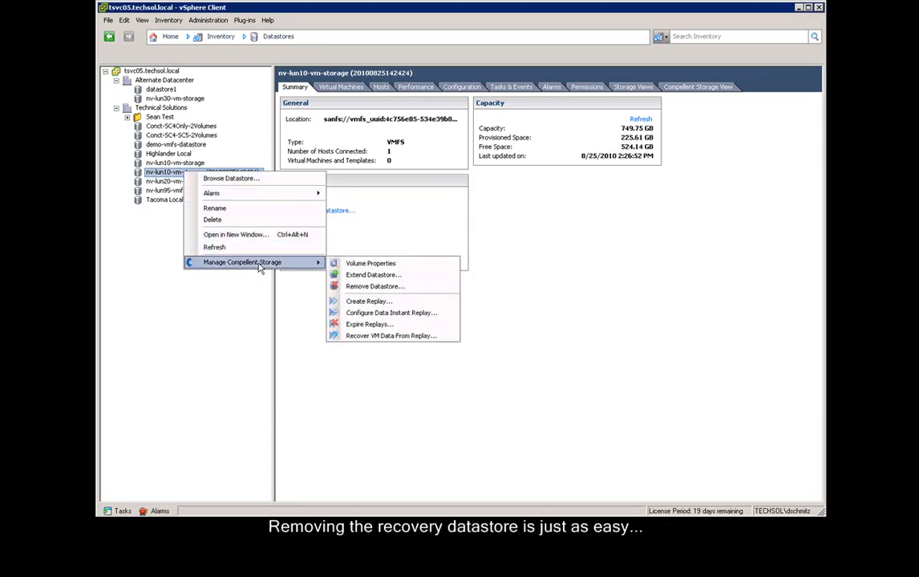
{"action": "mouse_move", "coordinate": [374, 286]}
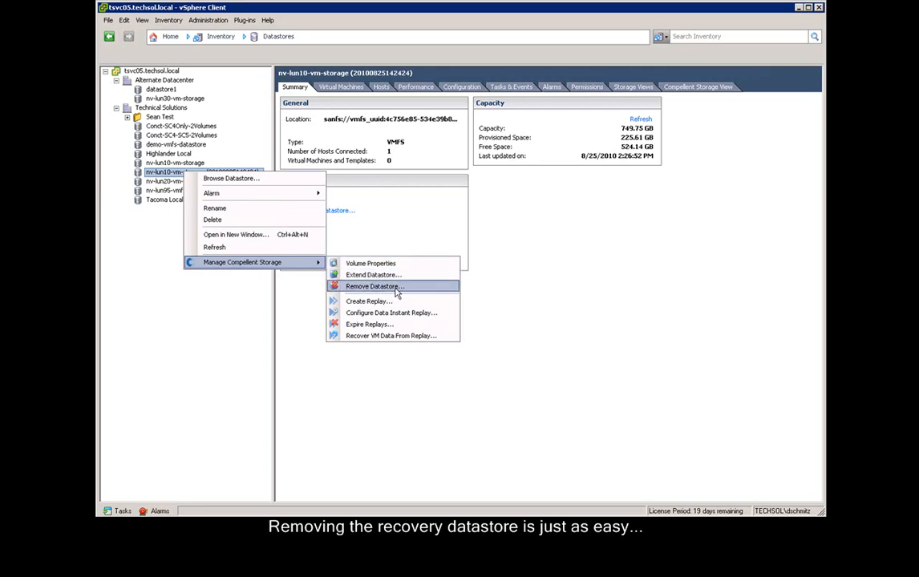
{"action": "left_click", "coordinate": [373, 286]}
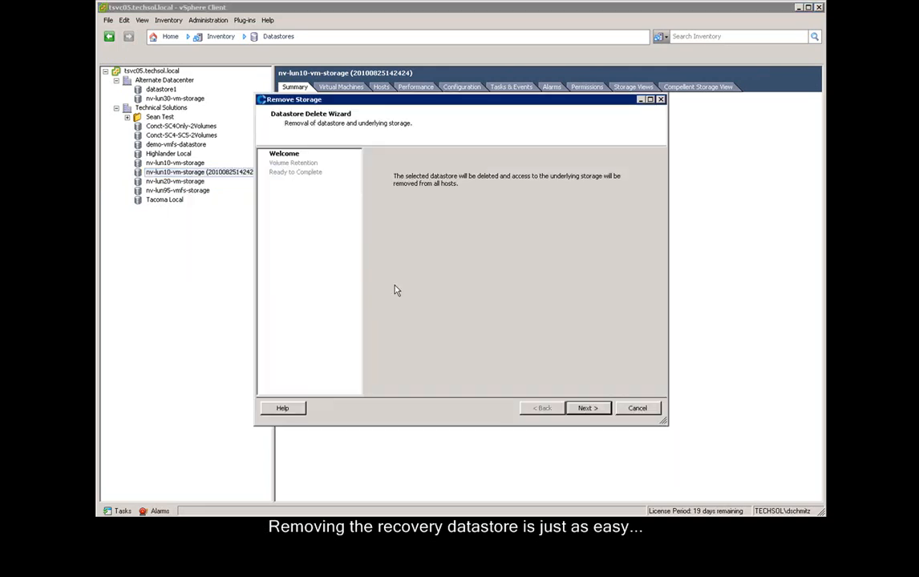
{"action": "left_click", "coordinate": [588, 408]}
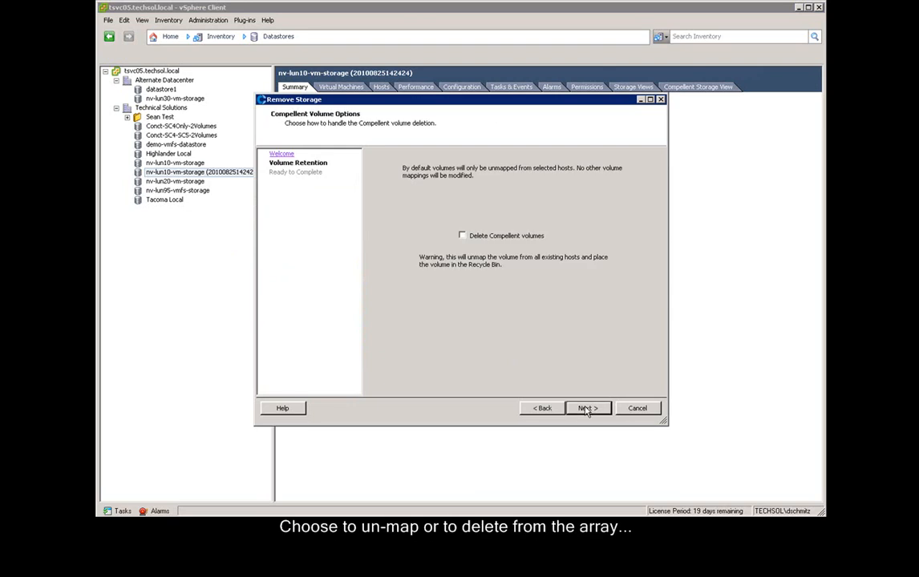
{"action": "left_click", "coordinate": [461, 235]}
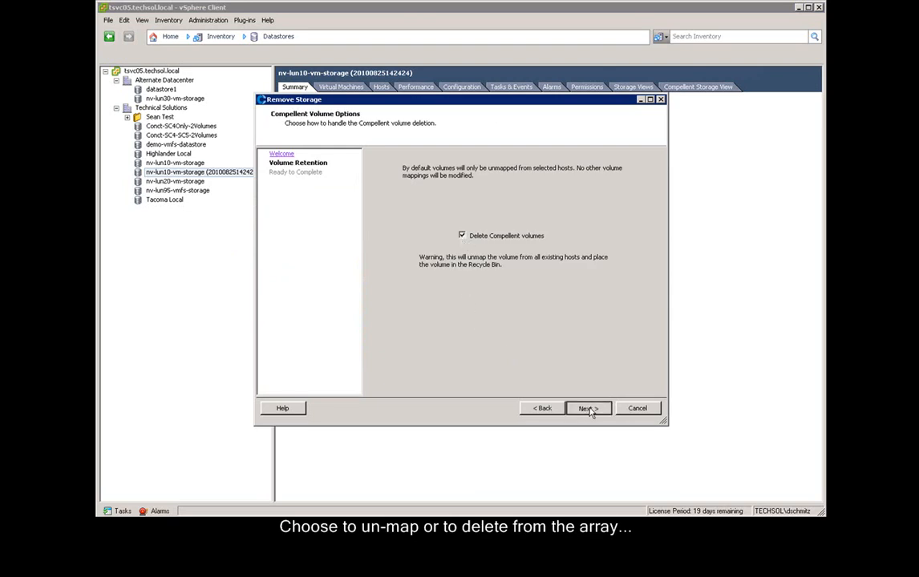
{"action": "left_click", "coordinate": [587, 408]}
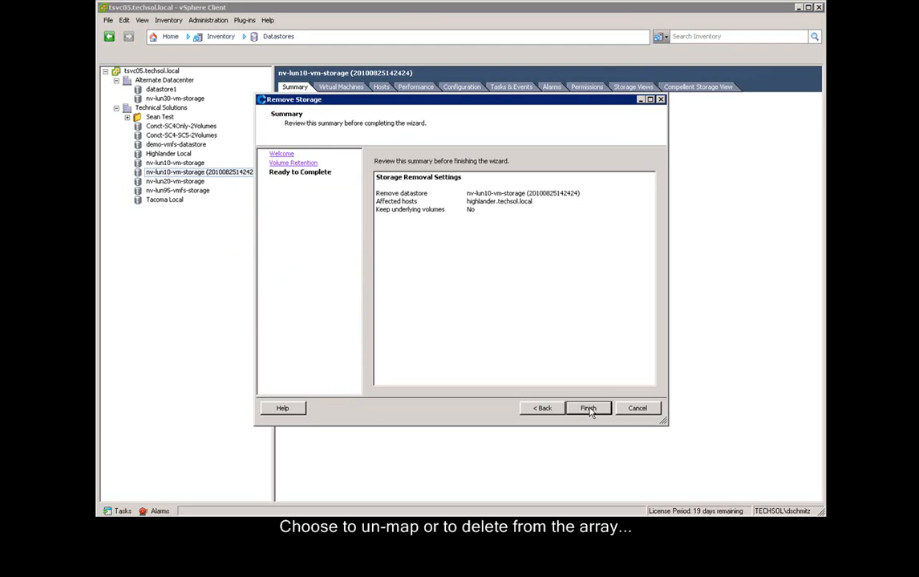
{"action": "left_click", "coordinate": [588, 408]}
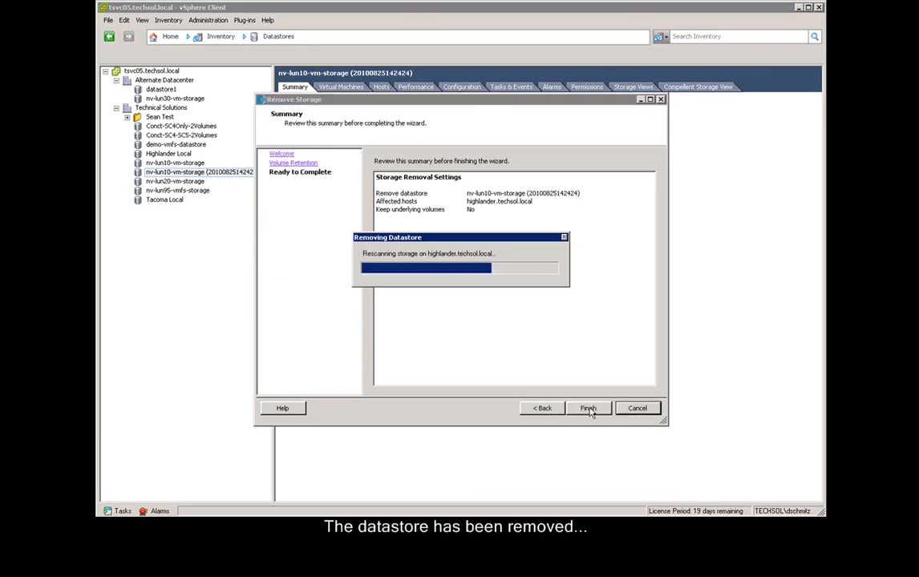
{"action": "left_click", "coordinate": [588, 408]}
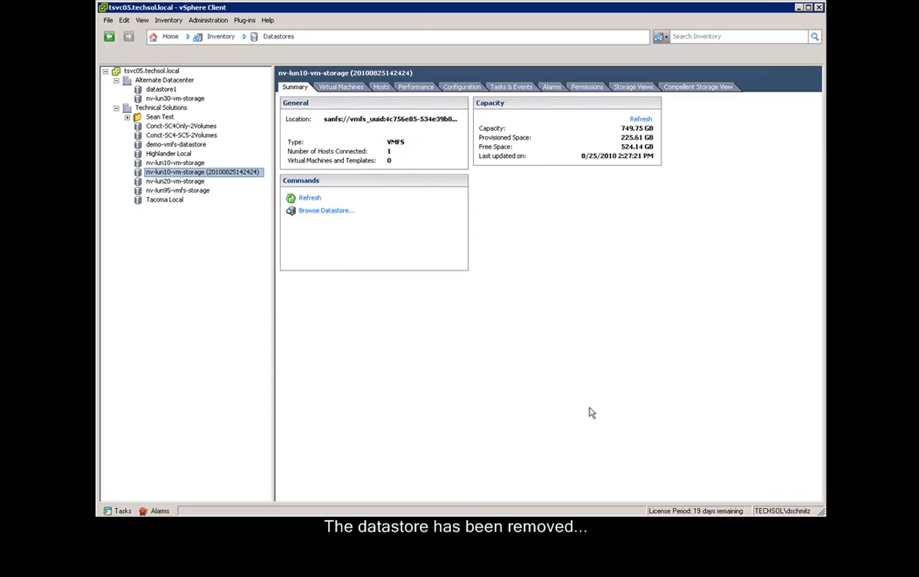
{"action": "left_click", "coordinate": [175, 162]}
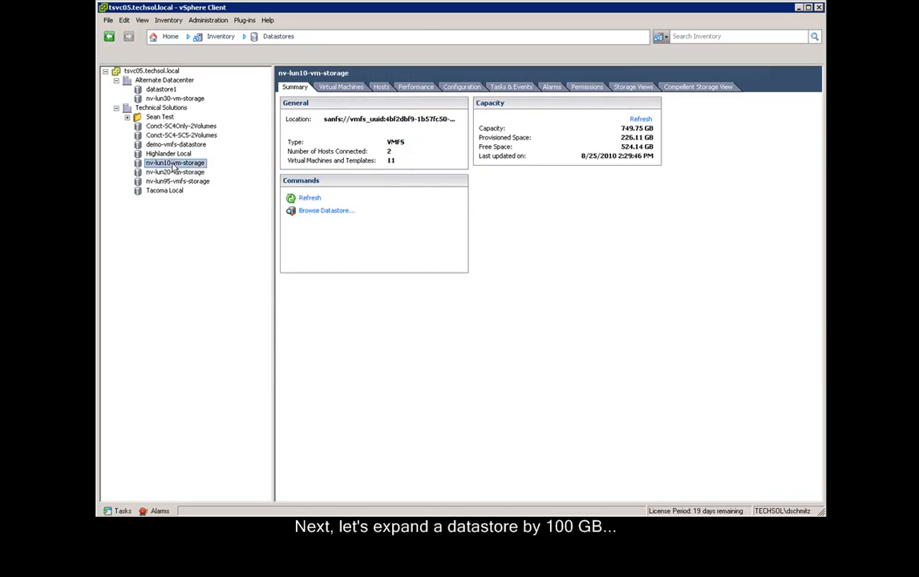
Extend nv-lun10-vm-storage by replacing the volume size with 850 GB and confirming the expansion.
{"action": "right_click", "coordinate": [168, 162]}
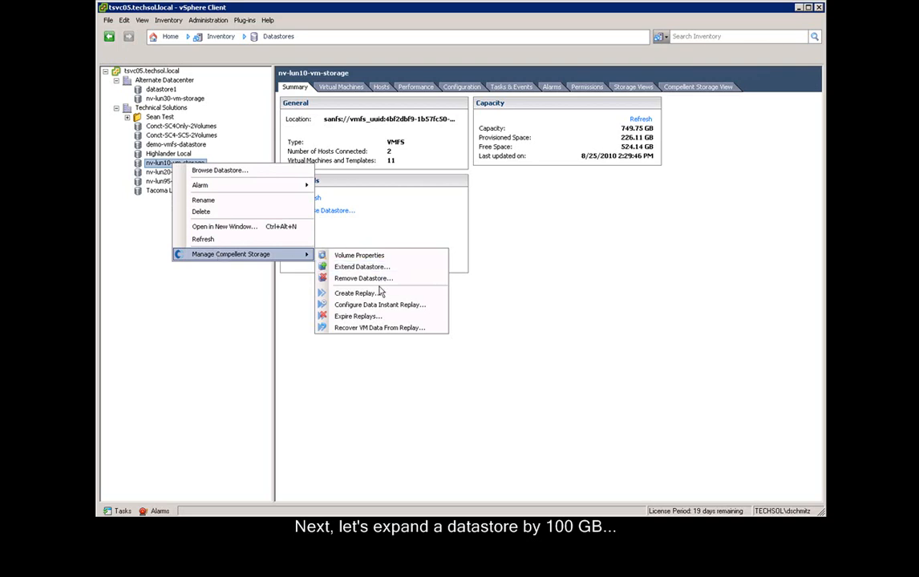
{"action": "mouse_move", "coordinate": [379, 292]}
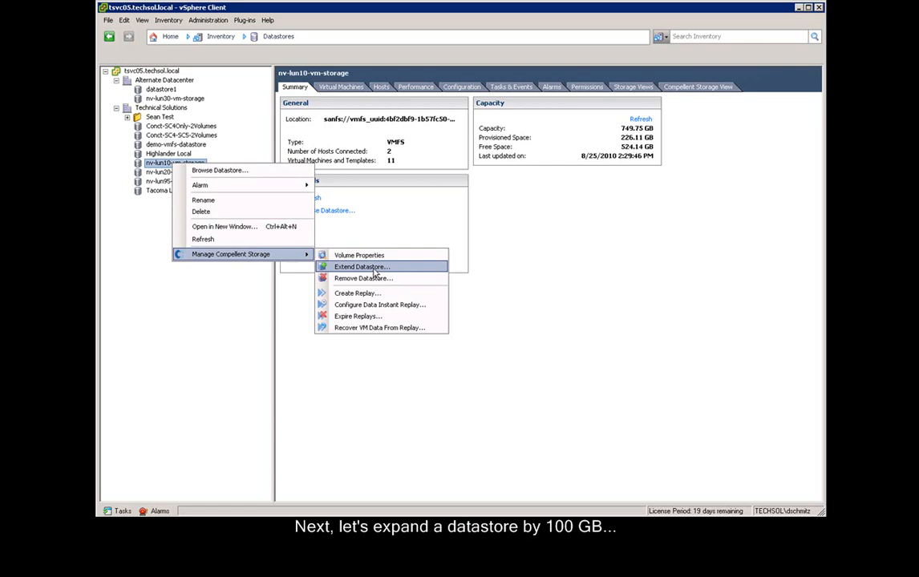
{"action": "left_click", "coordinate": [362, 266]}
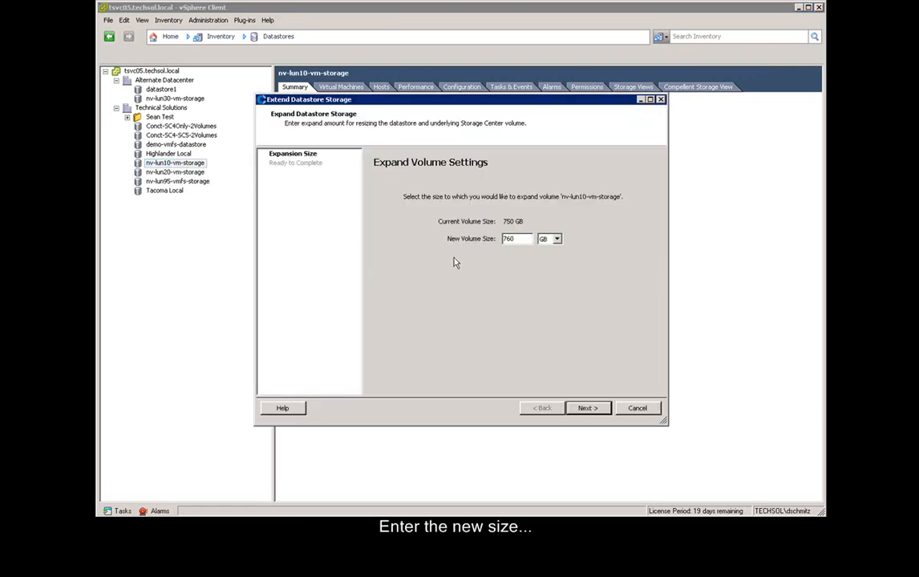
{"action": "triple_click", "coordinate": [514, 238]}
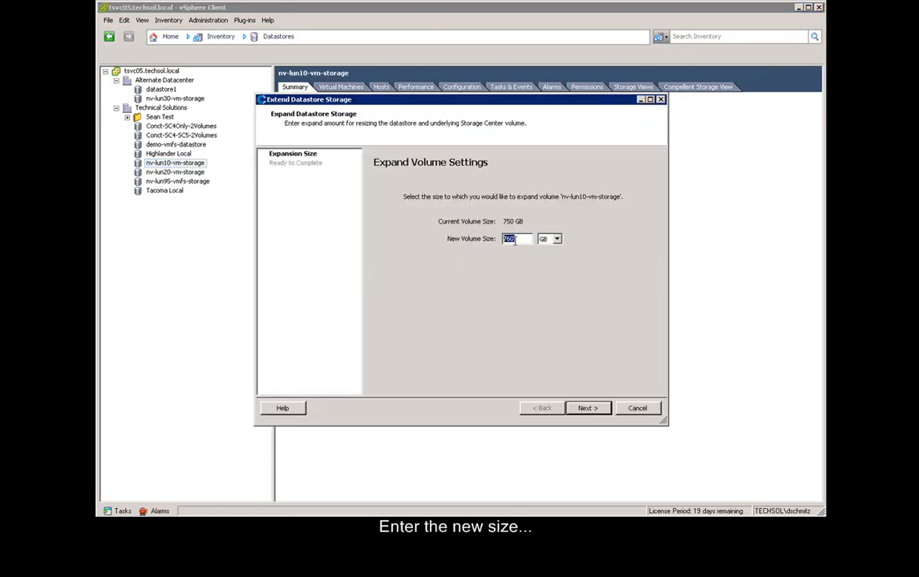
{"action": "type", "text": "850"}
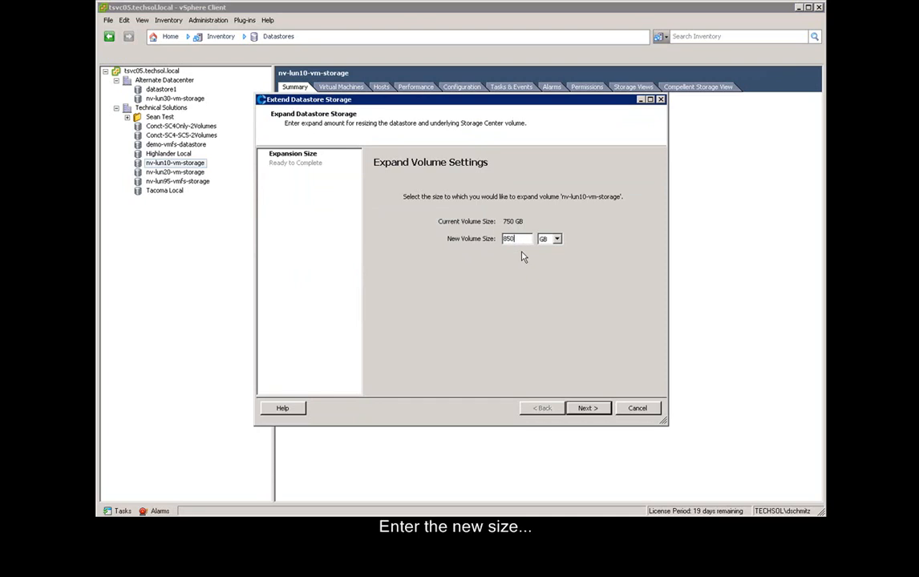
{"action": "left_click", "coordinate": [586, 408]}
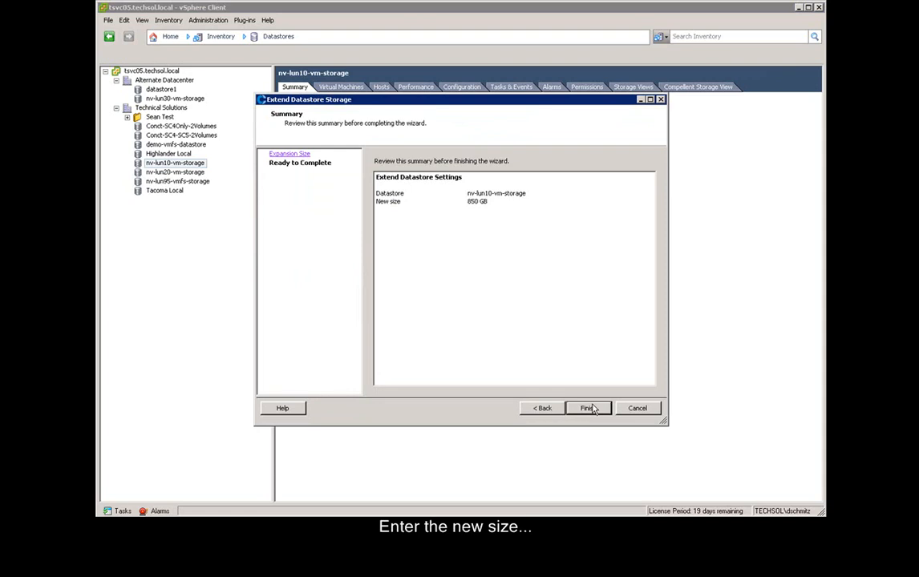
{"action": "left_click", "coordinate": [588, 408]}
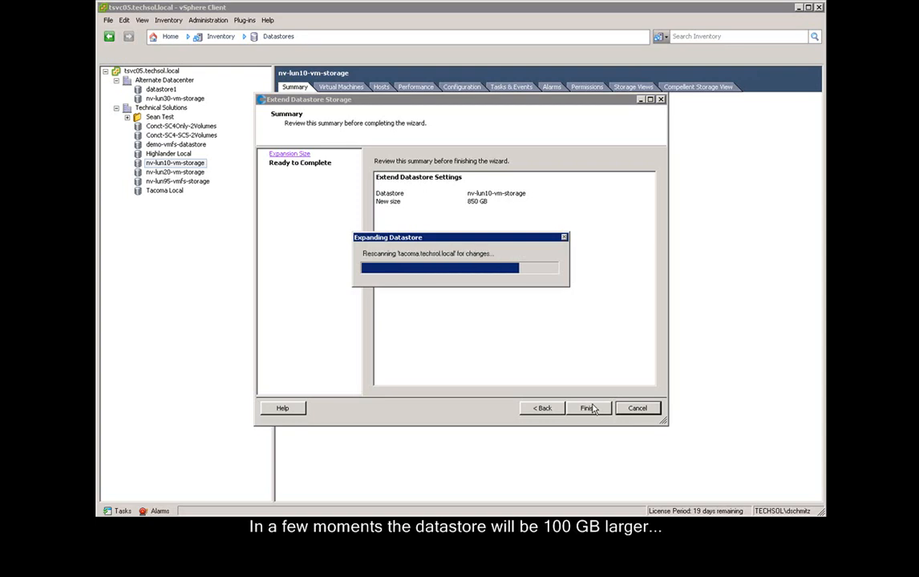
{"action": "left_click", "coordinate": [590, 407]}
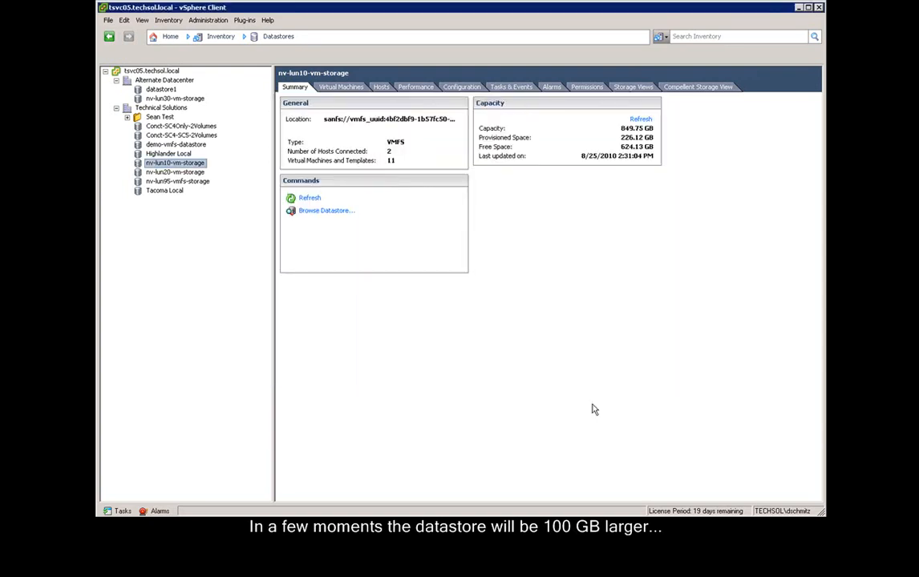